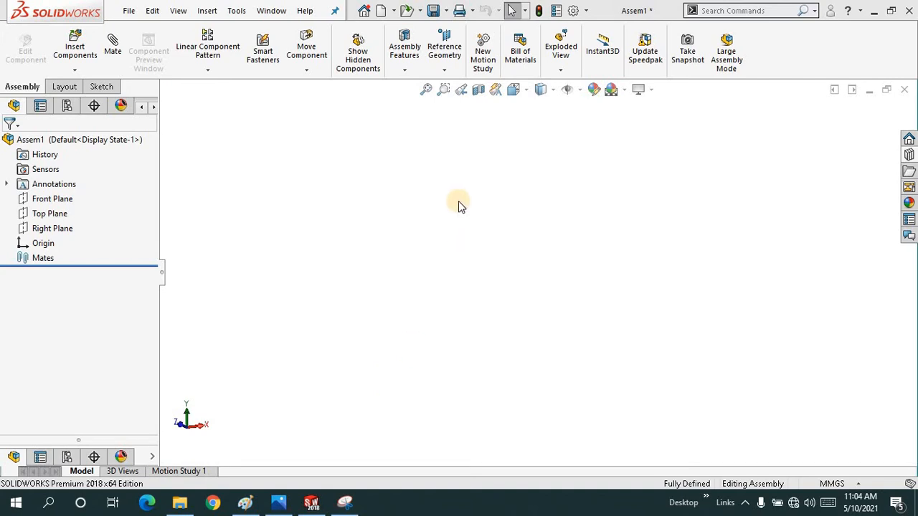
mouse_move(692, 219)
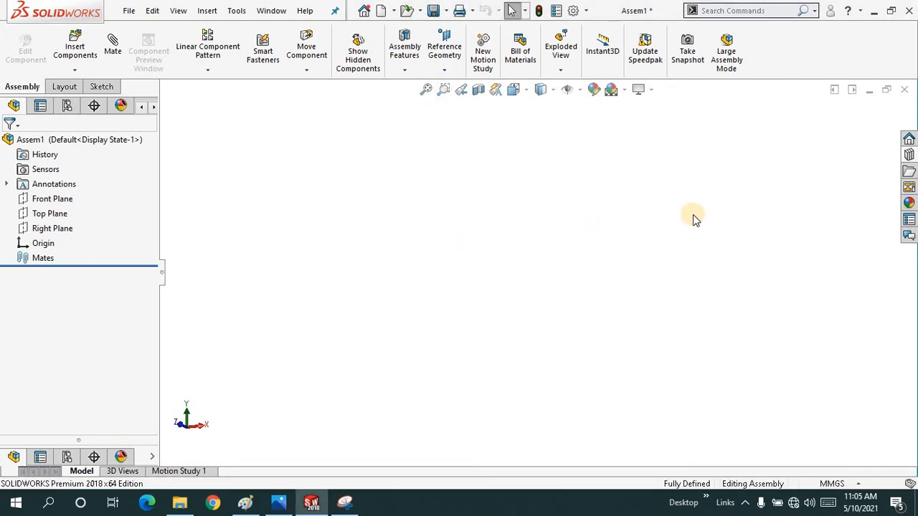
mouse_move(908, 154)
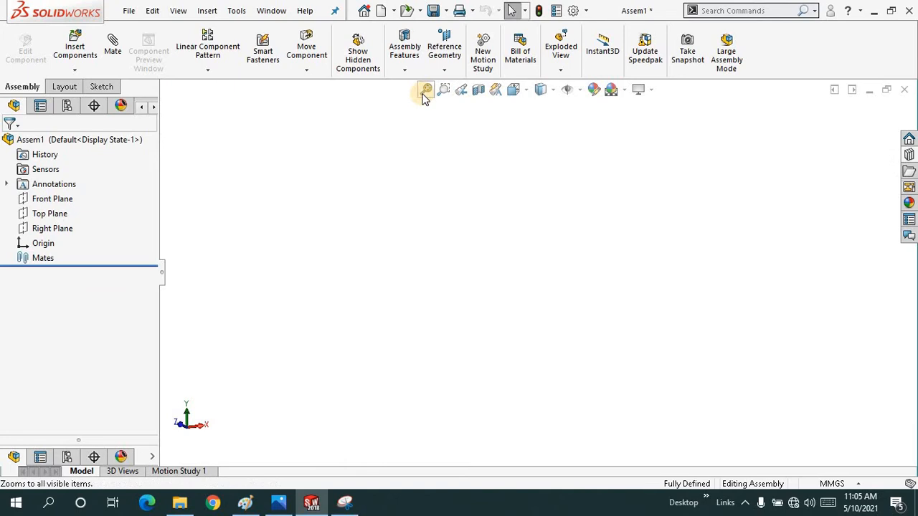
mouse_move(526, 169)
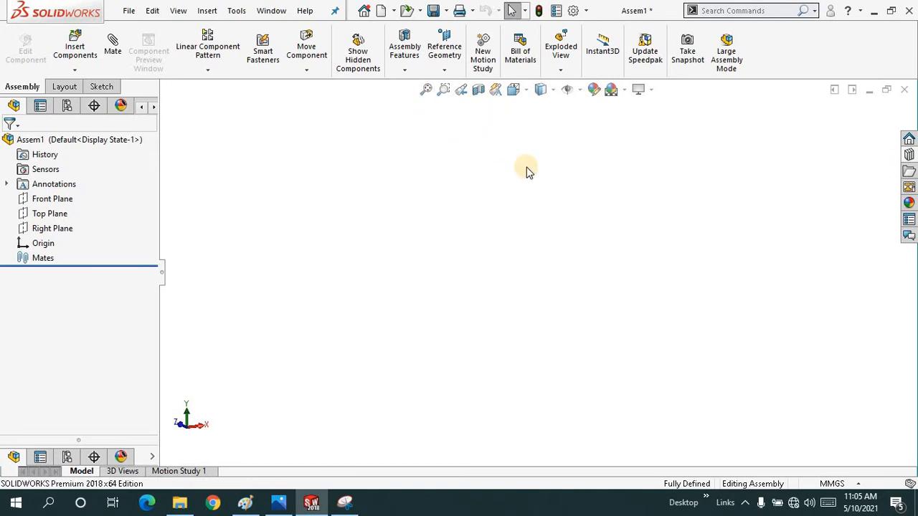
mouse_move(909, 154)
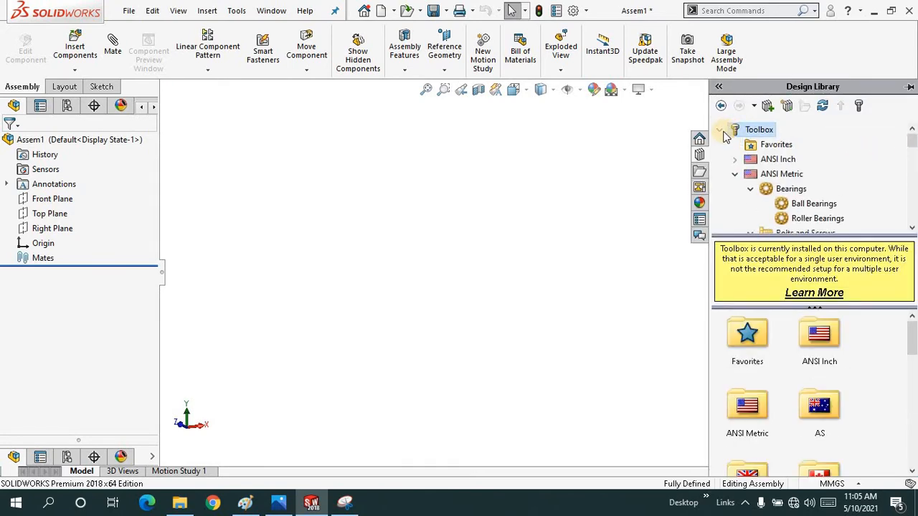
Step: Browse the Toolbox library down to the ANSI Metric bearing categories
click(720, 129)
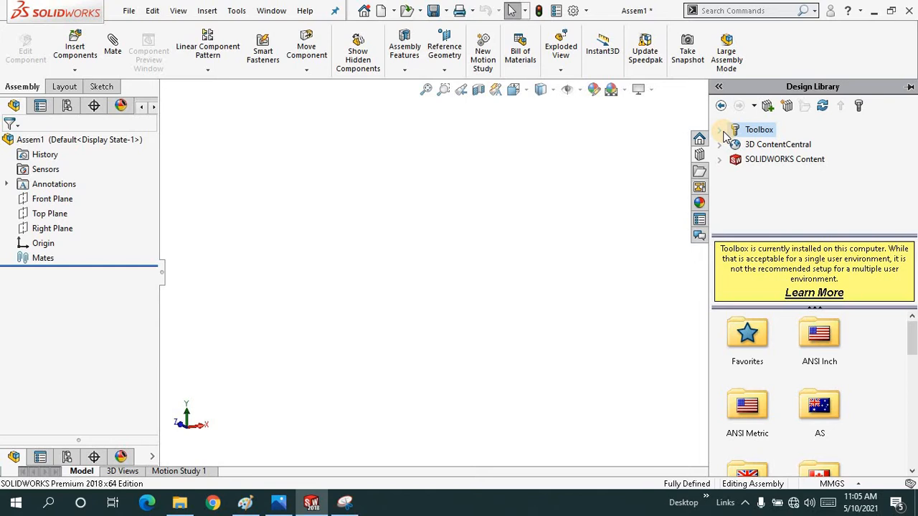
mouse_move(758, 130)
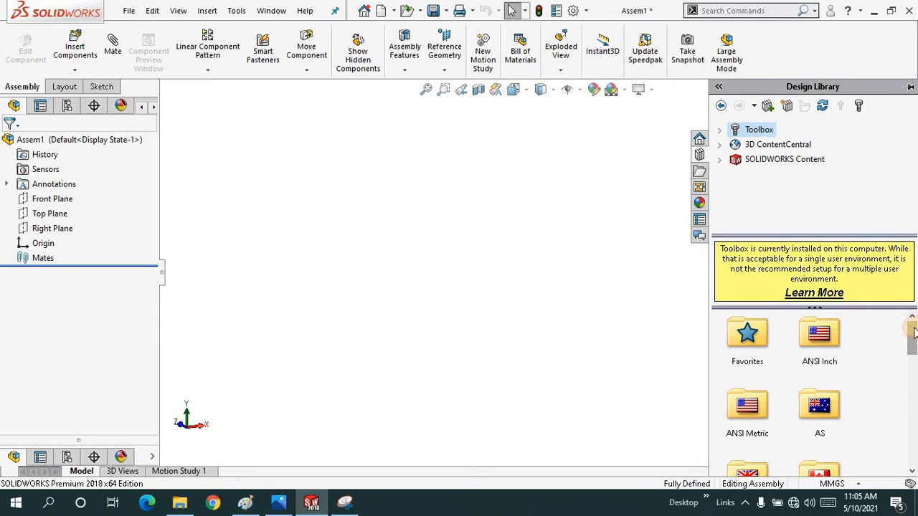
mouse_move(748, 405)
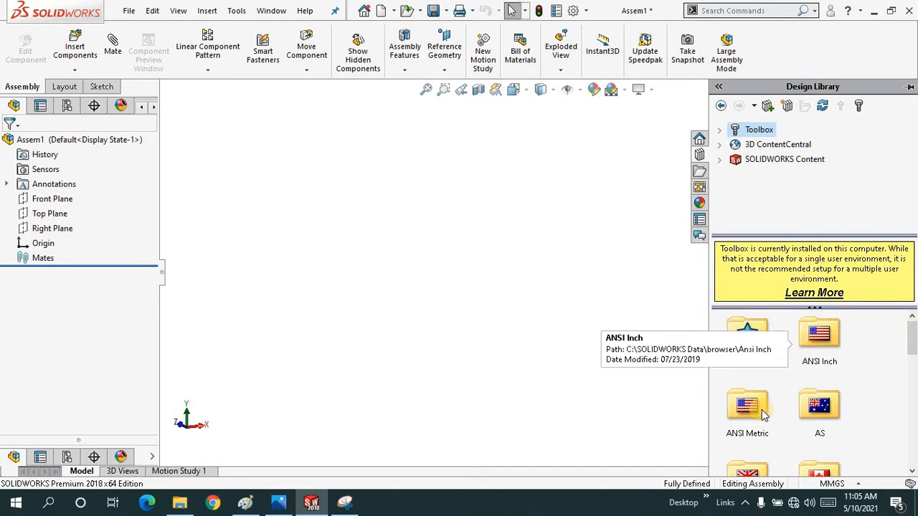
mouse_move(747, 405)
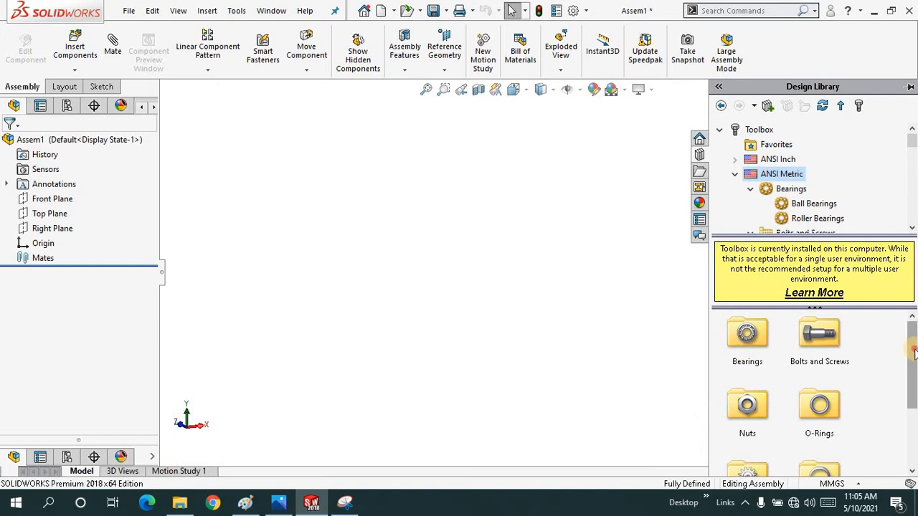
scroll(down, 3)
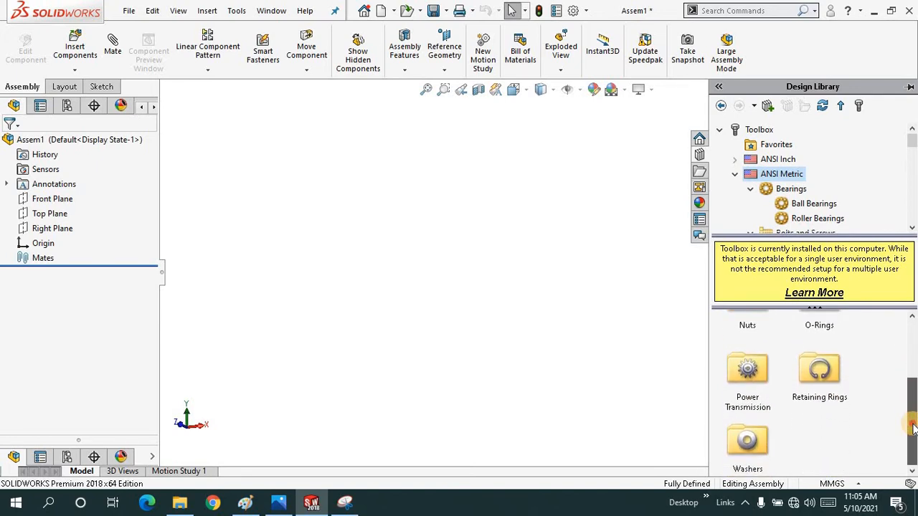
scroll(up, 3)
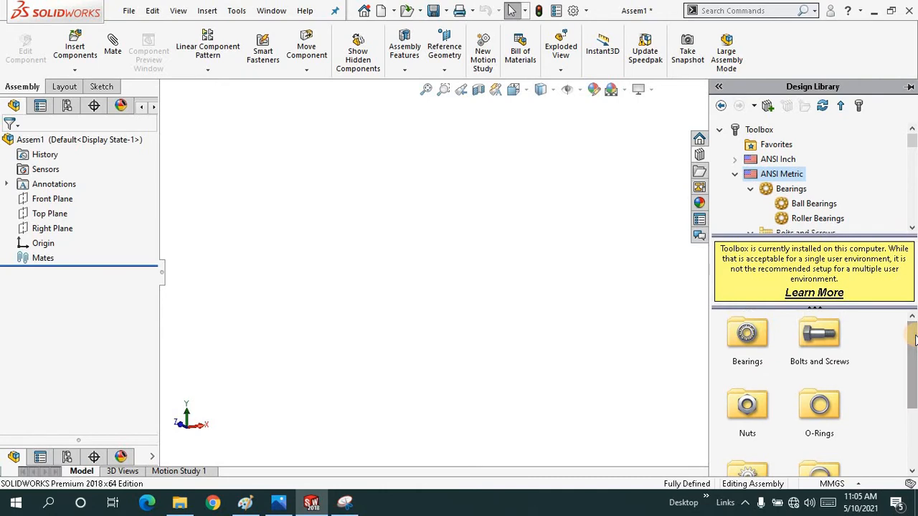
mouse_move(747, 333)
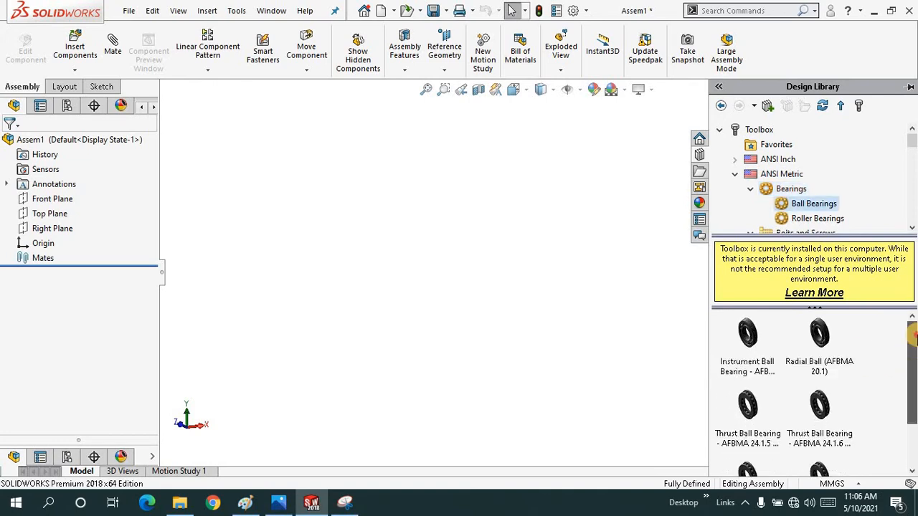
Step: Configure the 0015-4 instrument ball bearing with 8 balls and detailed display
scroll(down, 3)
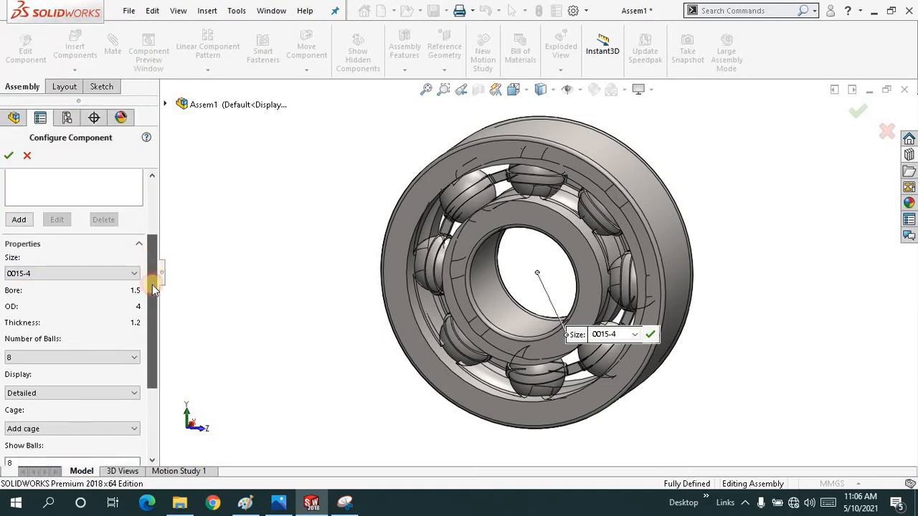
scroll(down, 3)
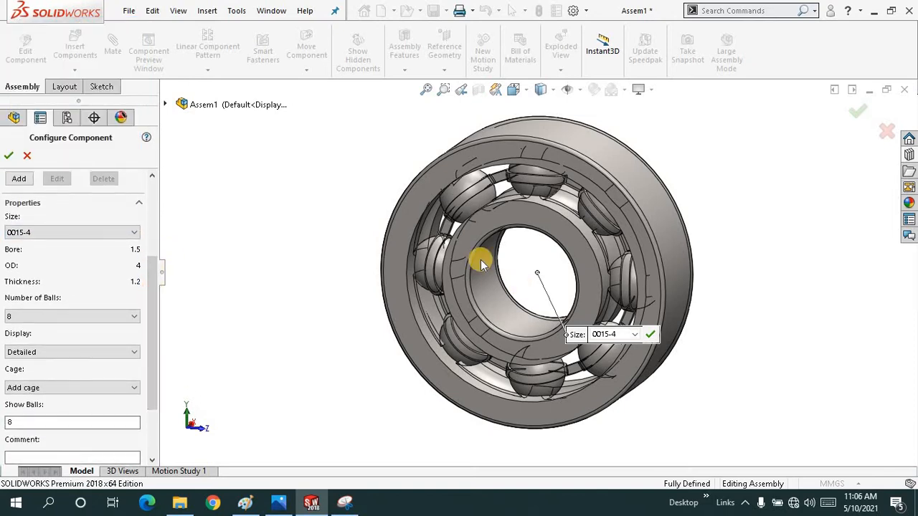
mouse_move(743, 218)
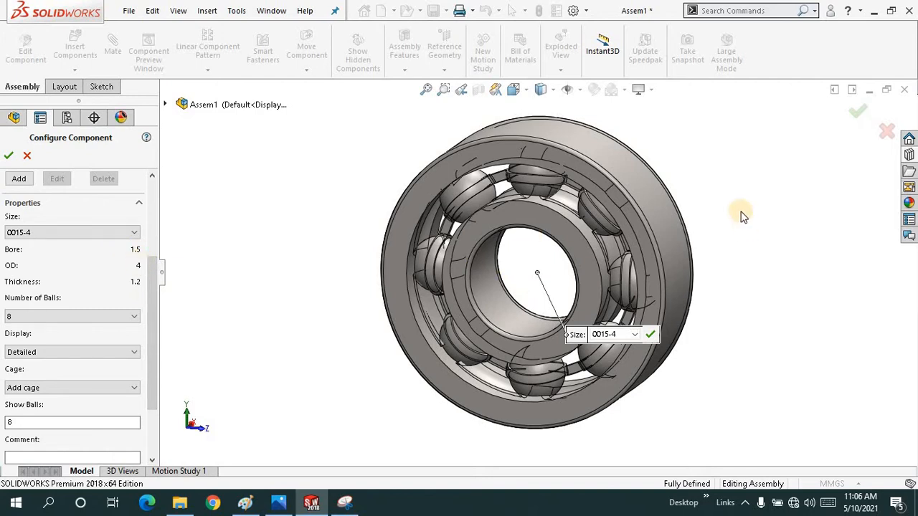
mouse_move(139, 271)
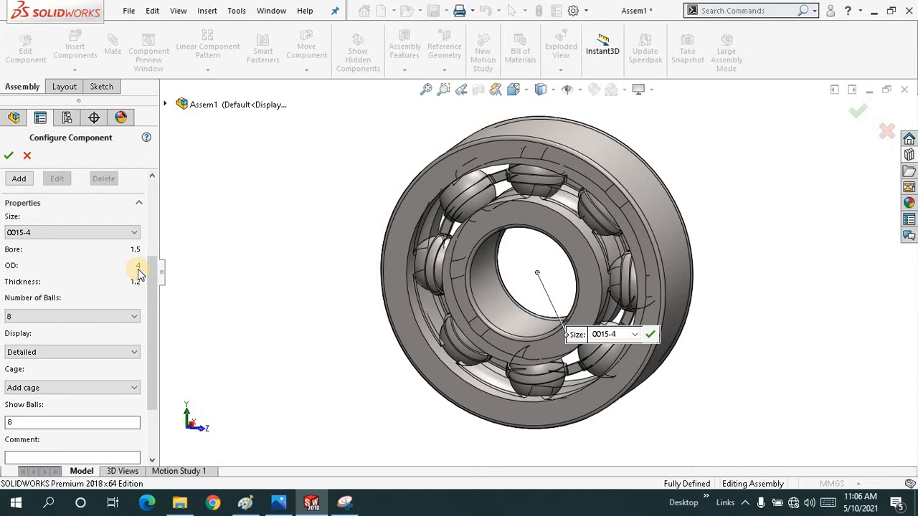
mouse_move(141, 298)
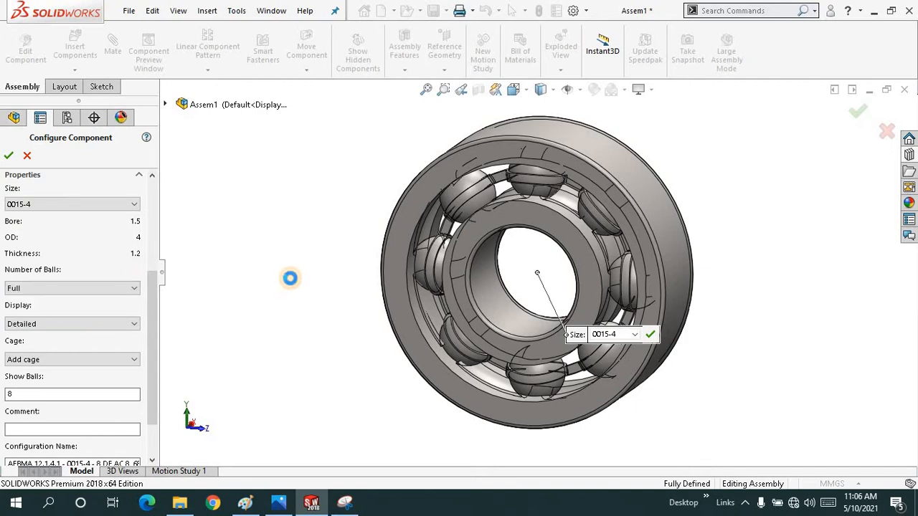
click(72, 394)
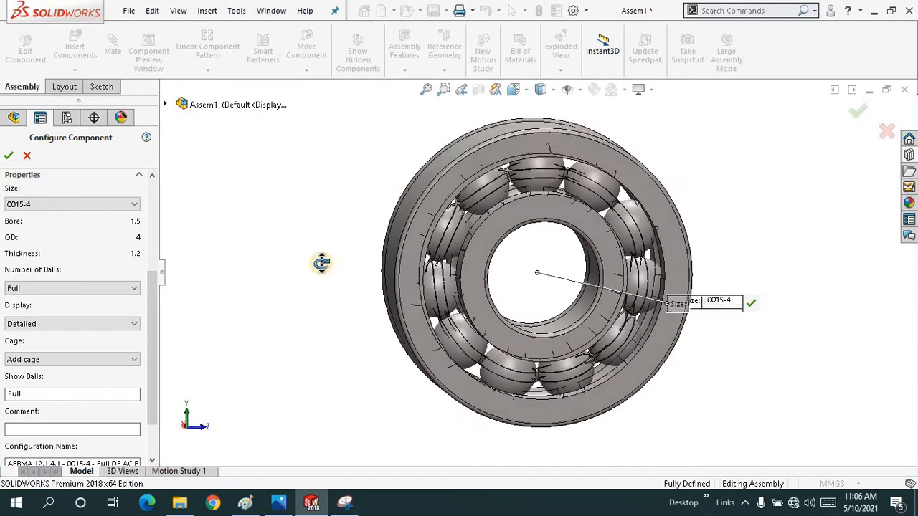
click(133, 287)
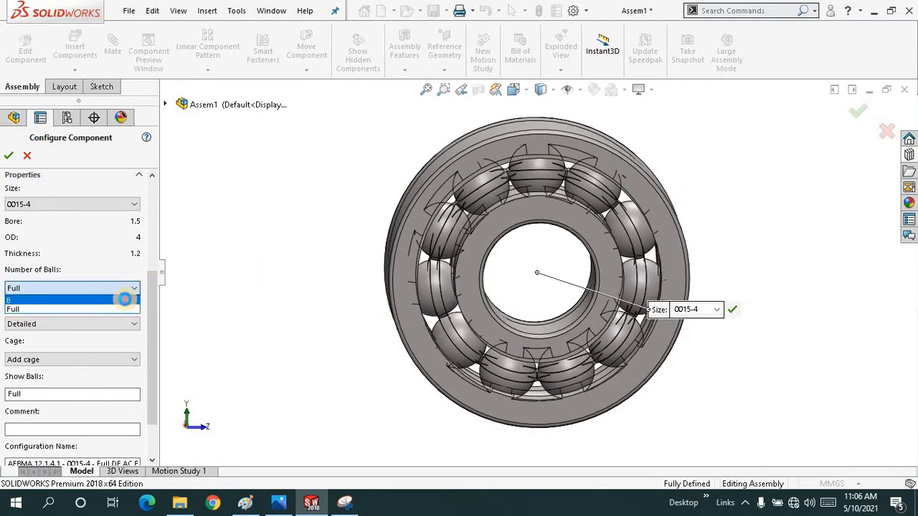
click(69, 299)
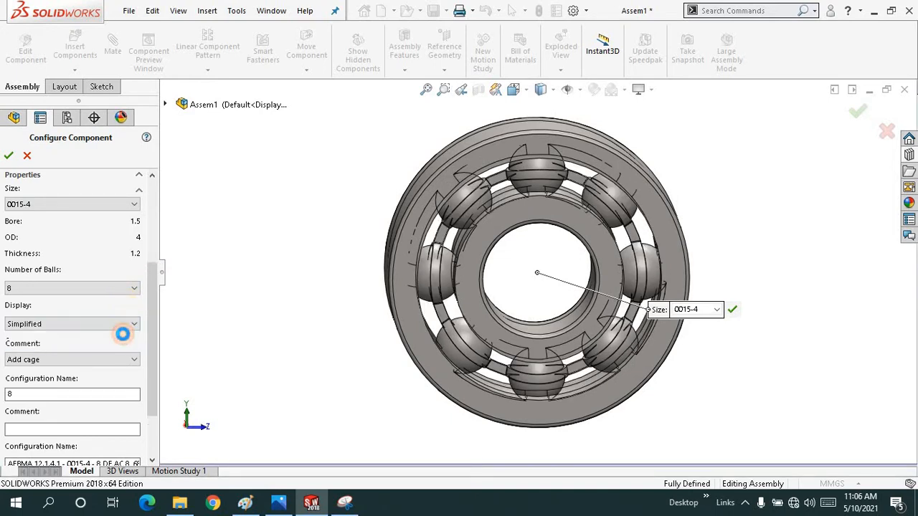
click(133, 323)
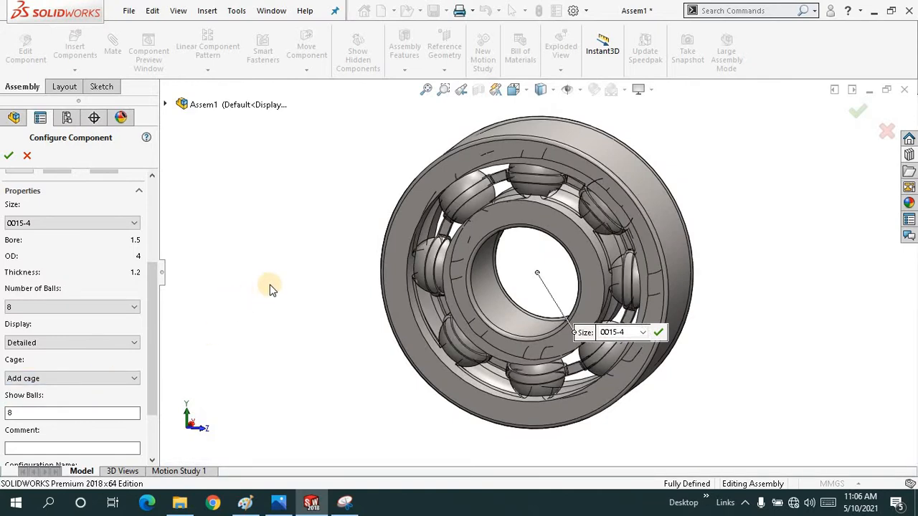
Step: Accept the bearing configuration from the graphics-area shortcut menu
right_click(271, 291)
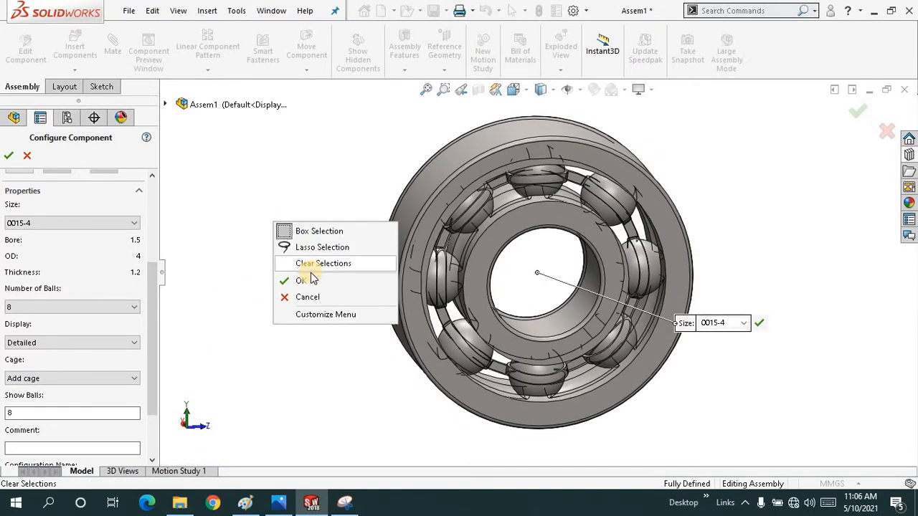
click(301, 281)
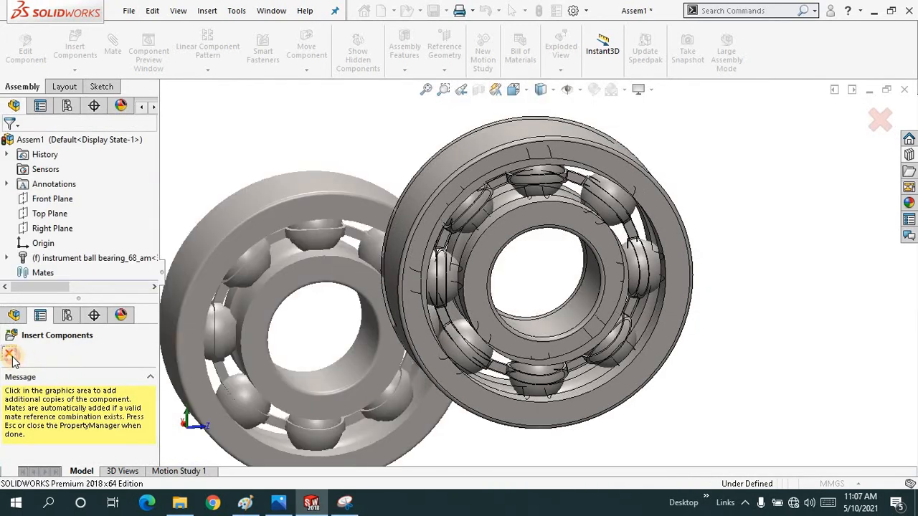
Step: Stop placing copies, delete the bearing and return to the Design Library
click(12, 355)
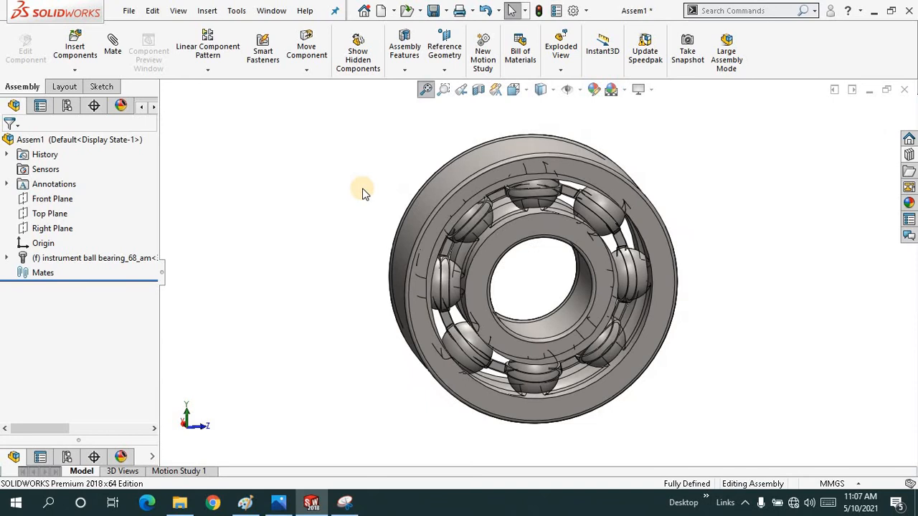
click(93, 257)
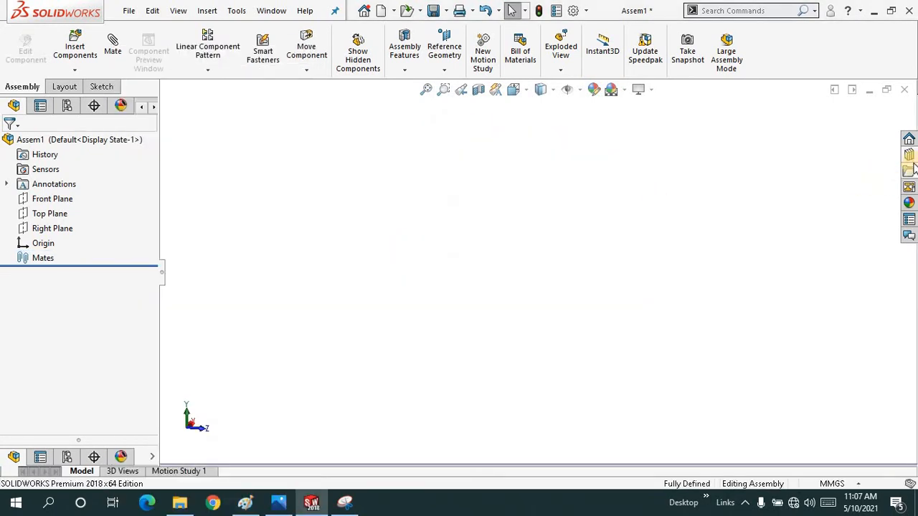
click(909, 154)
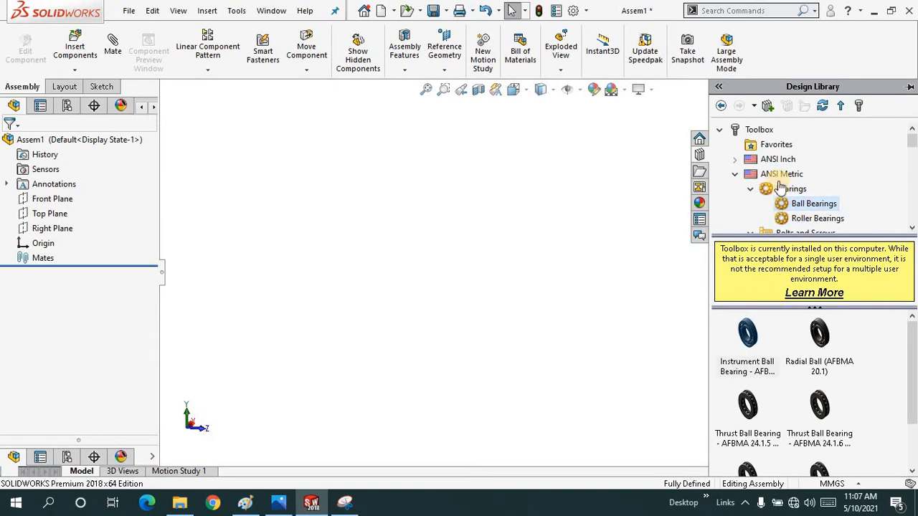
mouse_move(781, 174)
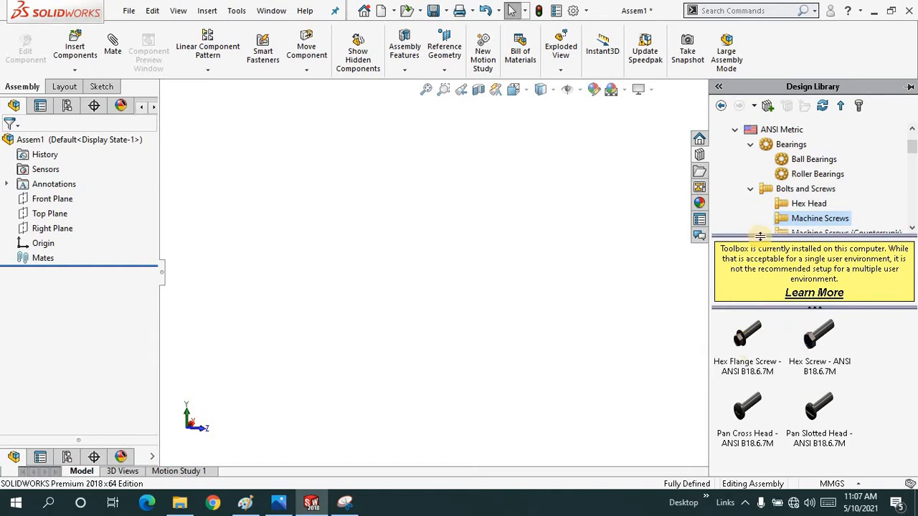
Step: Insert a hex screw at size M10, length 30 with schematic thread display
click(808, 203)
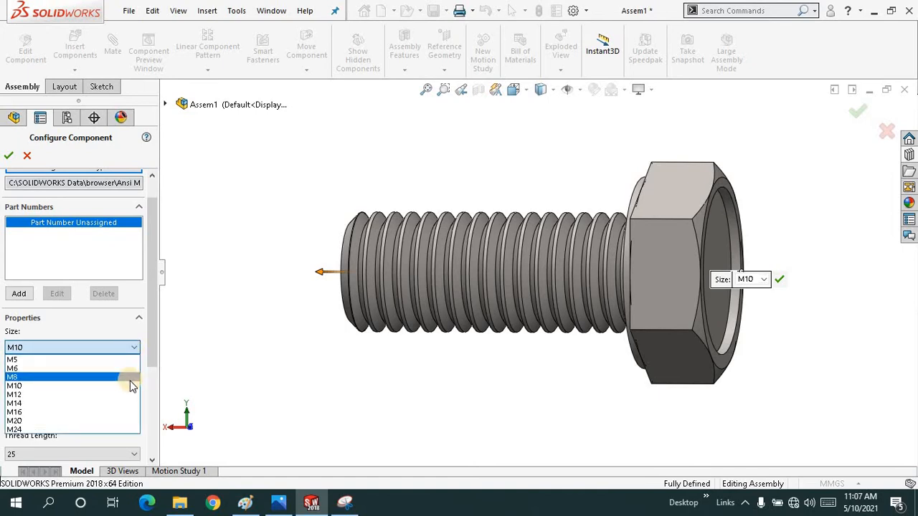
click(13, 385)
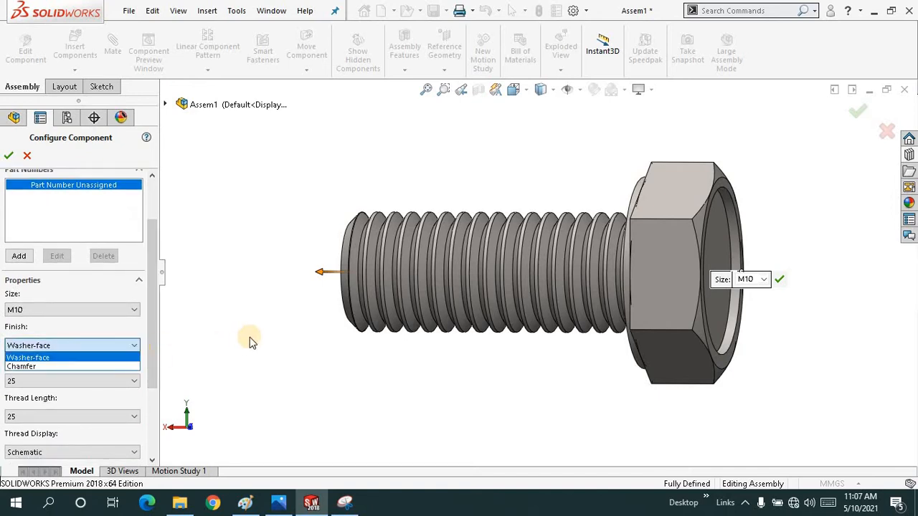
mouse_move(312, 334)
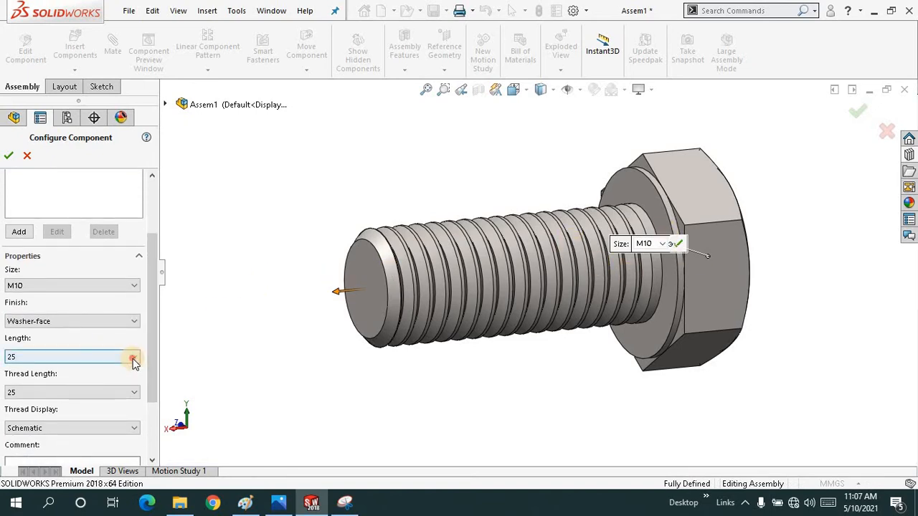
click(133, 356)
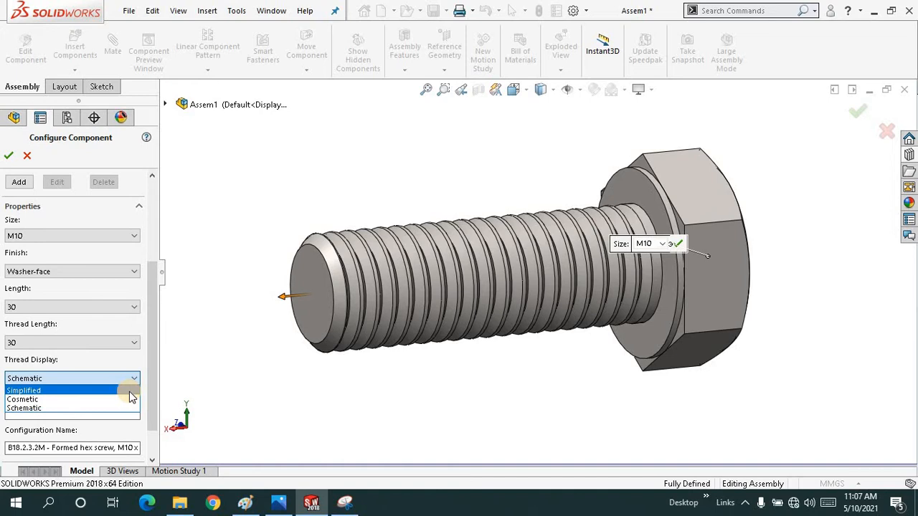
click(72, 390)
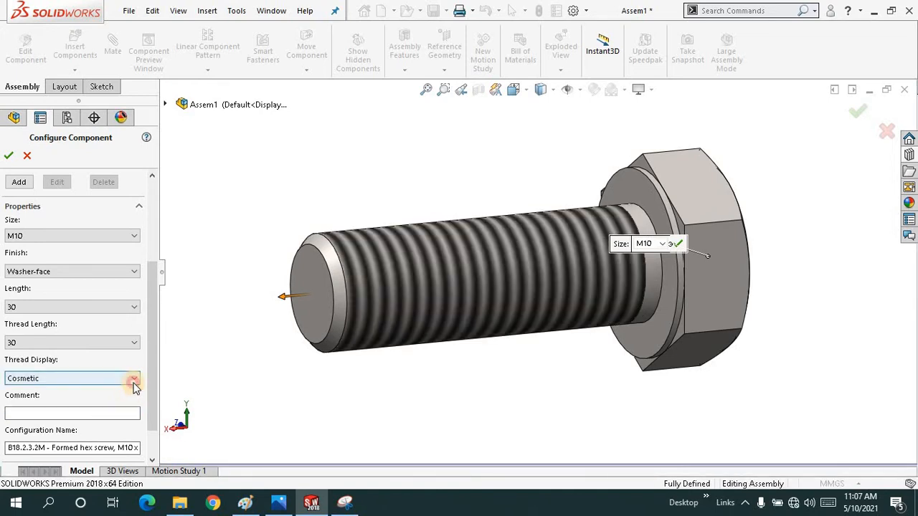
click(134, 378)
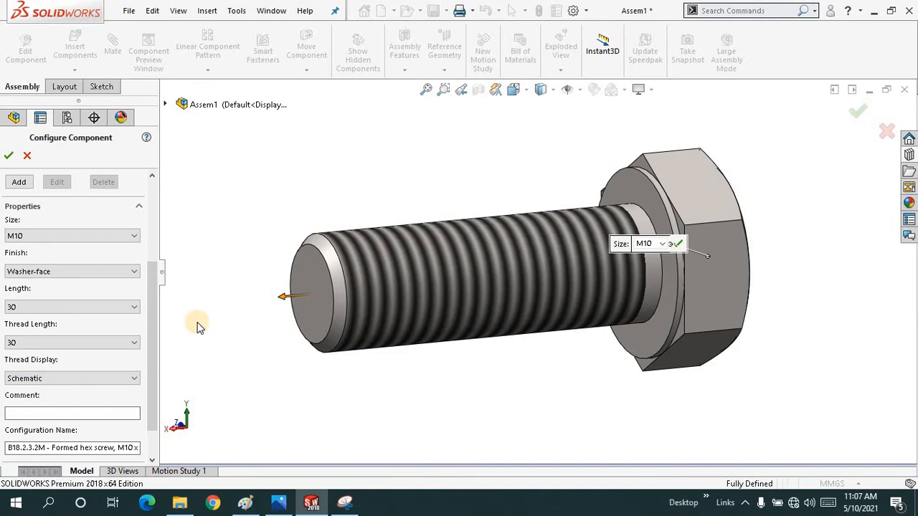
Step: Accept the screw configuration from the shortcut menu
right_click(200, 327)
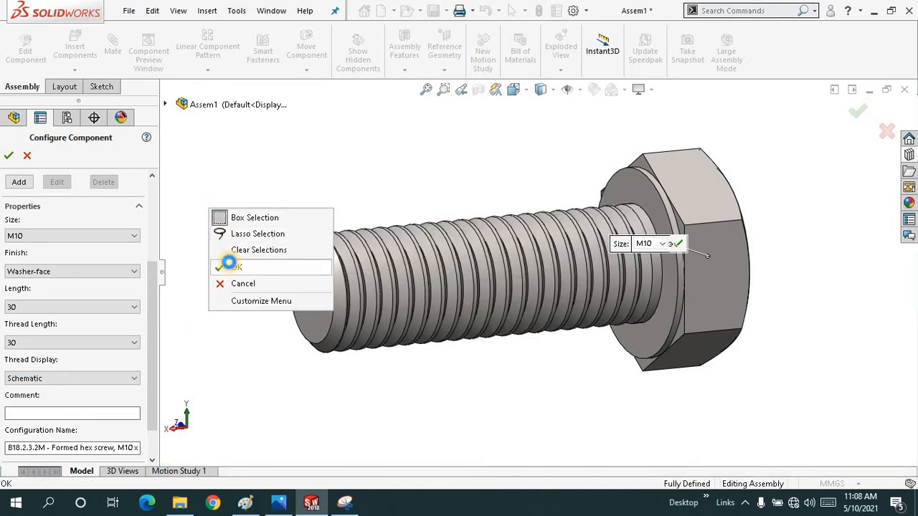
click(231, 266)
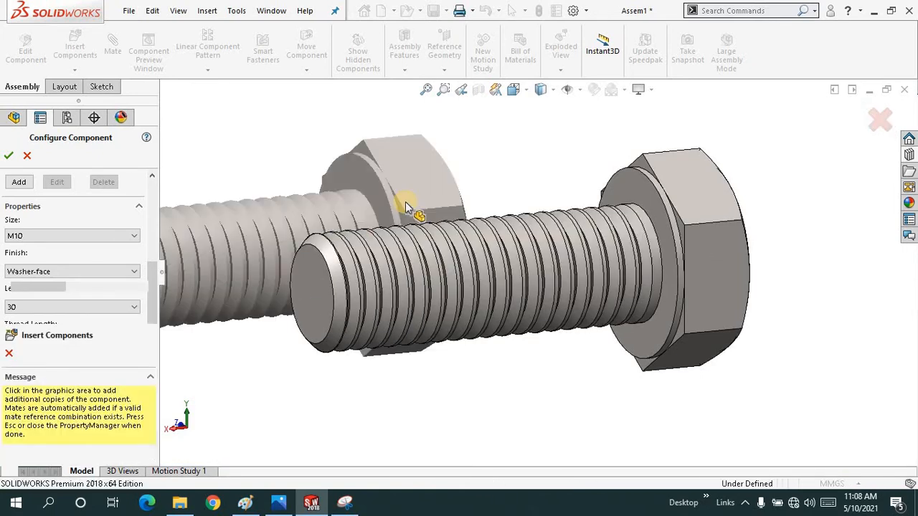
Step: Stop placing screws and browse the Design Library to the ANSI Metric hex nuts
click(8, 155)
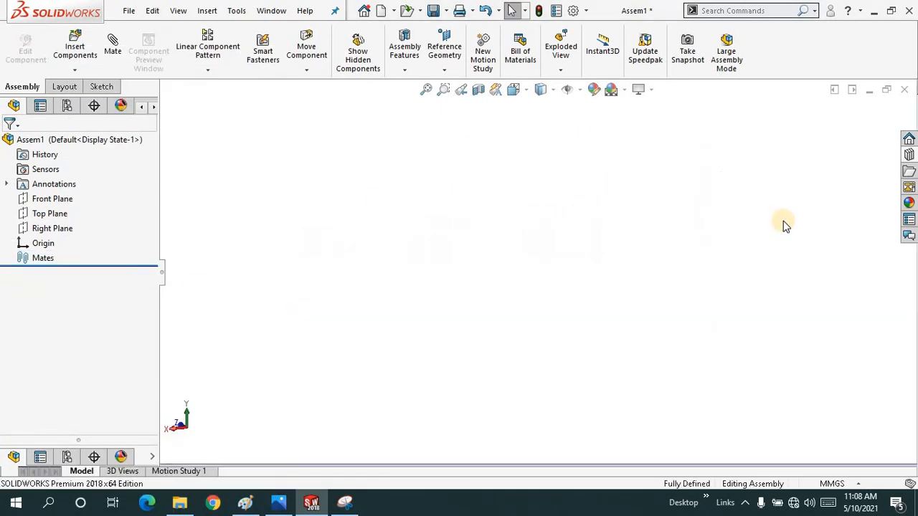
click(908, 170)
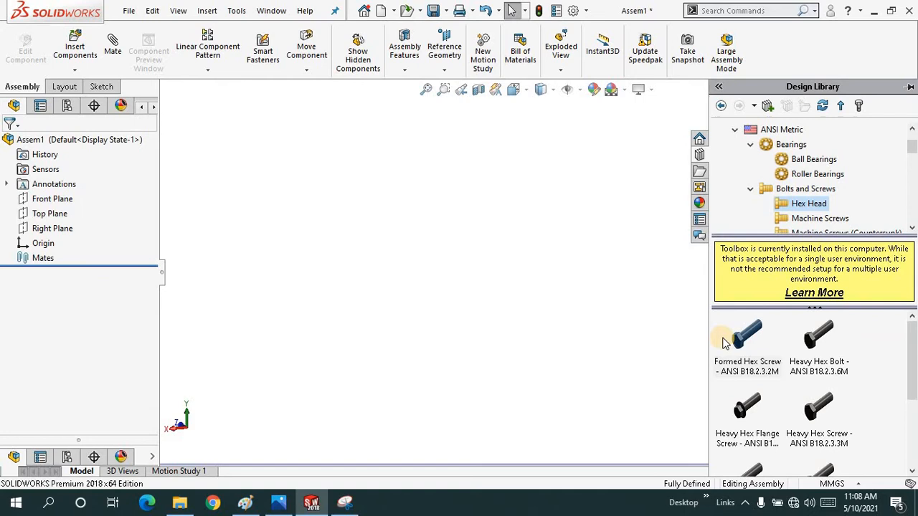
click(806, 188)
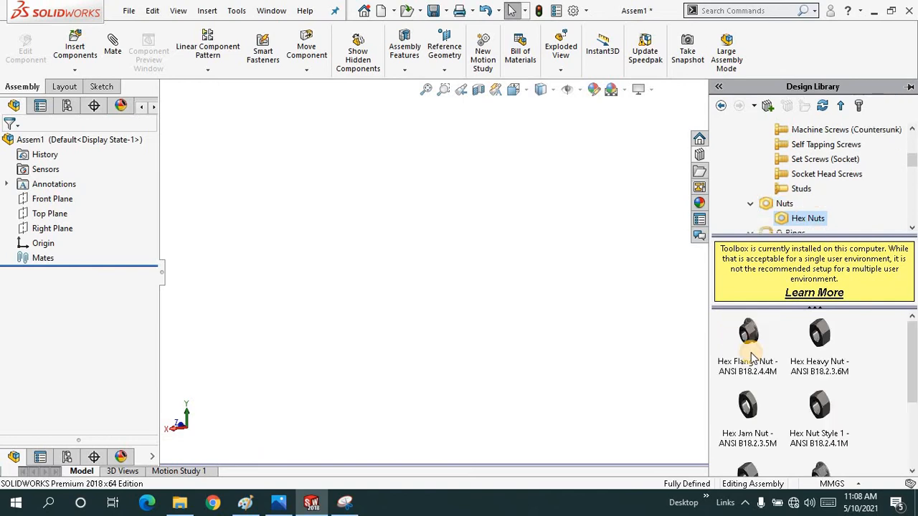
Step: Insert an M10 hex flange nut with schematic thread display and accept it
click(747, 344)
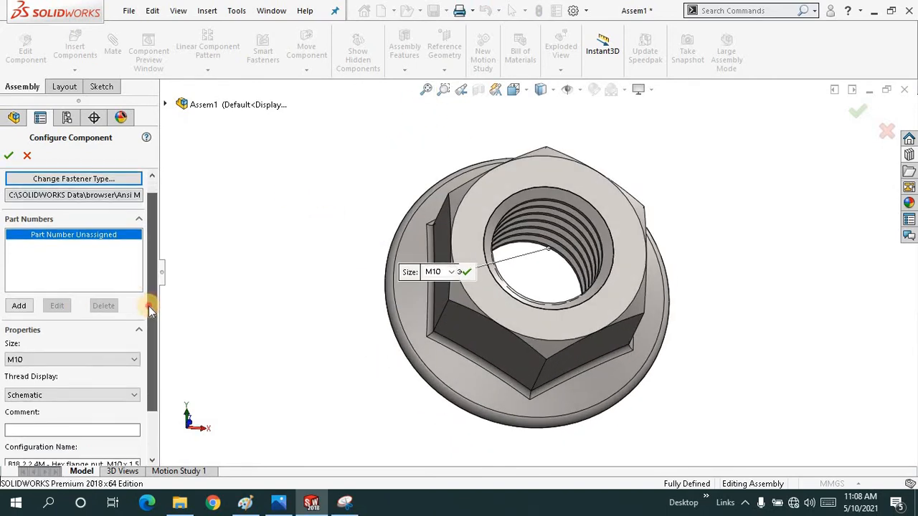
click(71, 331)
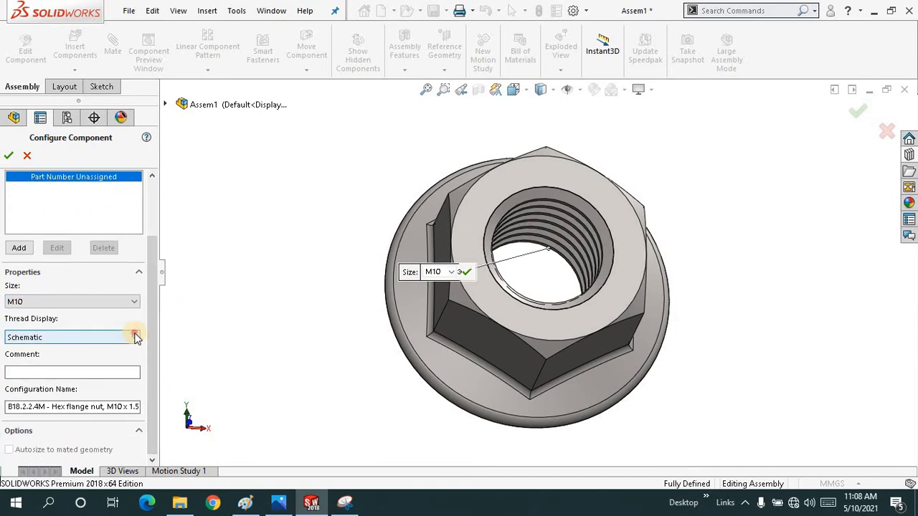
click(133, 337)
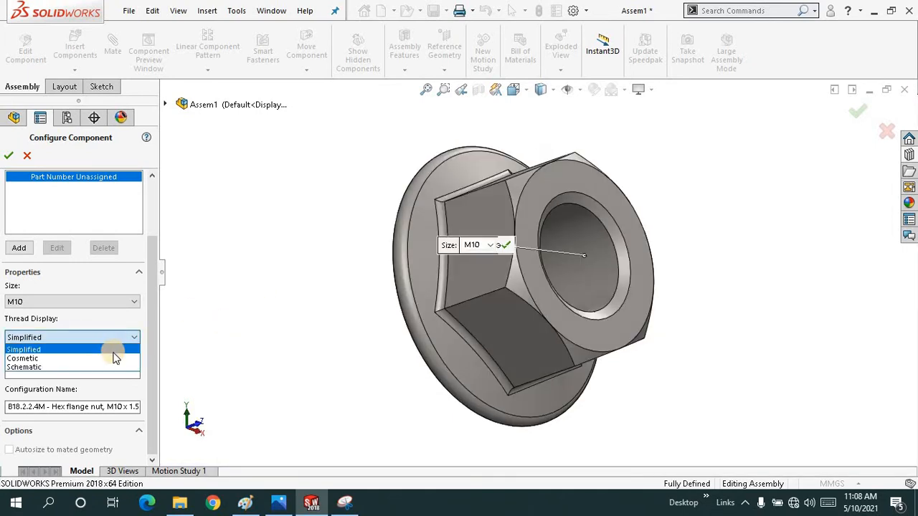
click(24, 358)
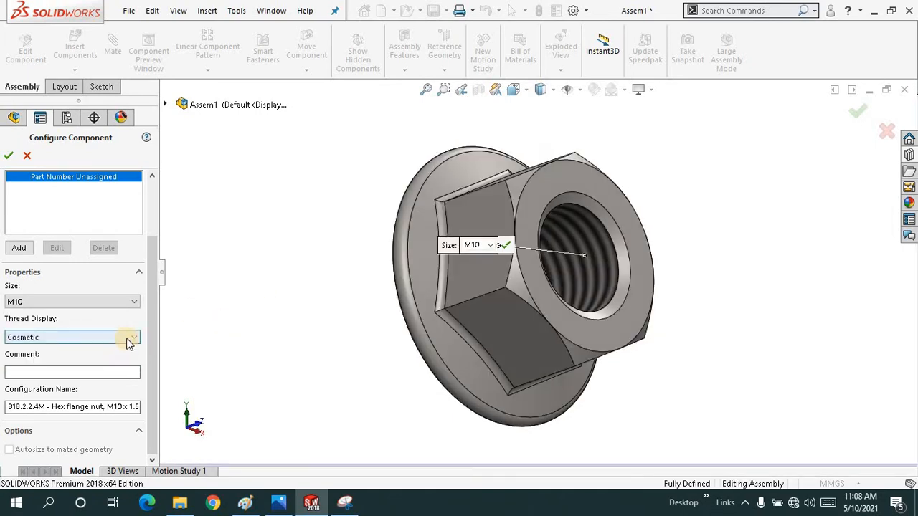
click(132, 337)
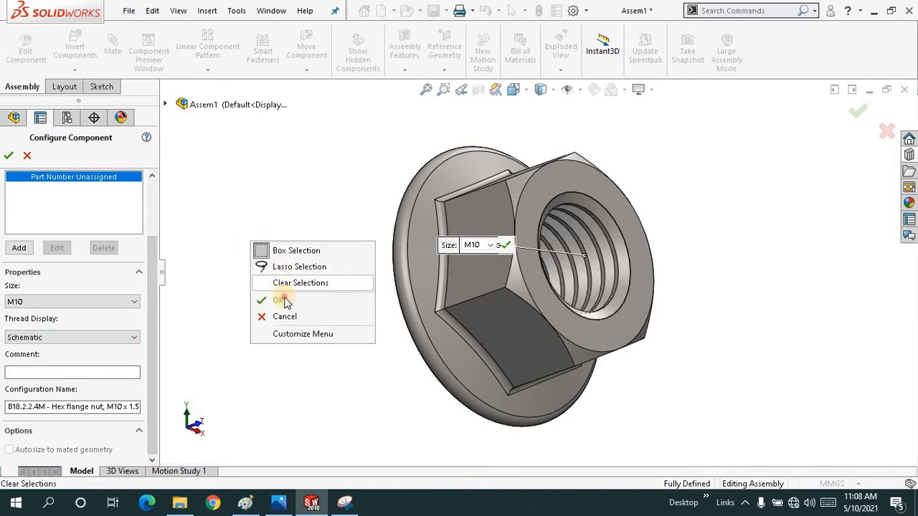
click(278, 299)
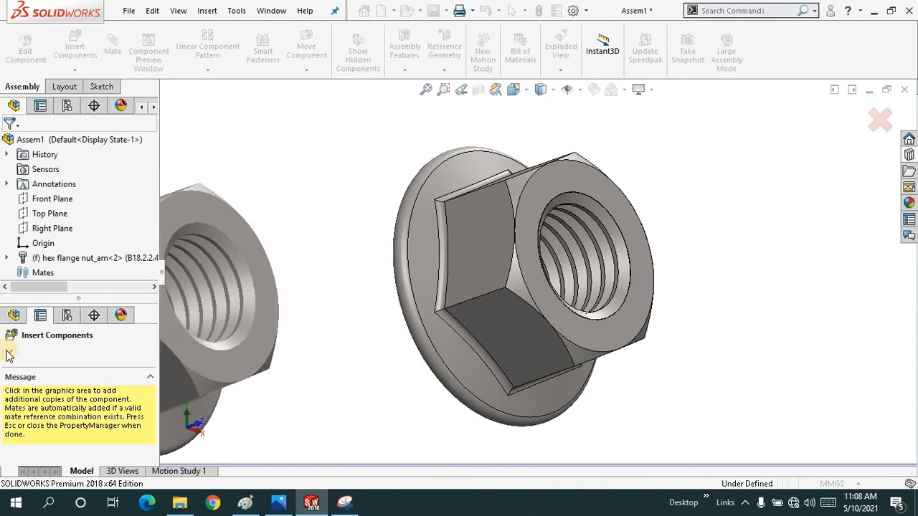
Step: Delete the hex flange nut from the FeatureManager tree
right_click(523, 287)
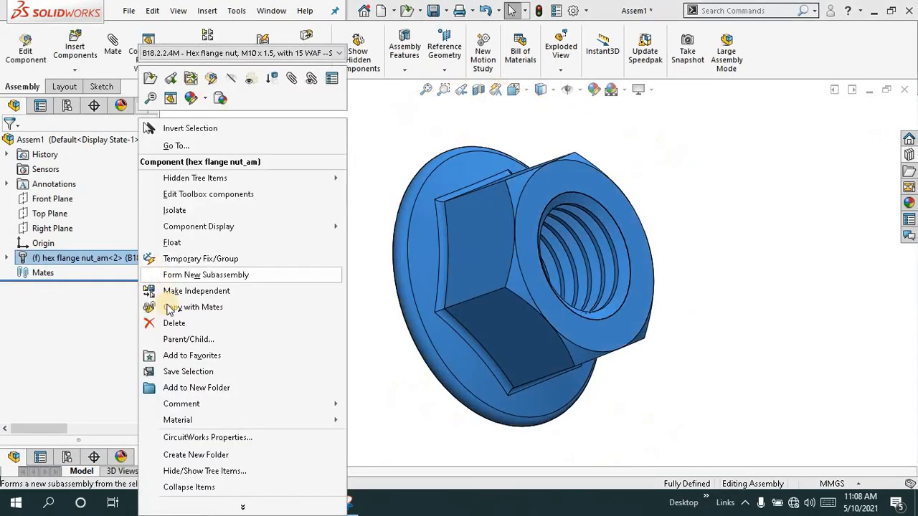
click(174, 323)
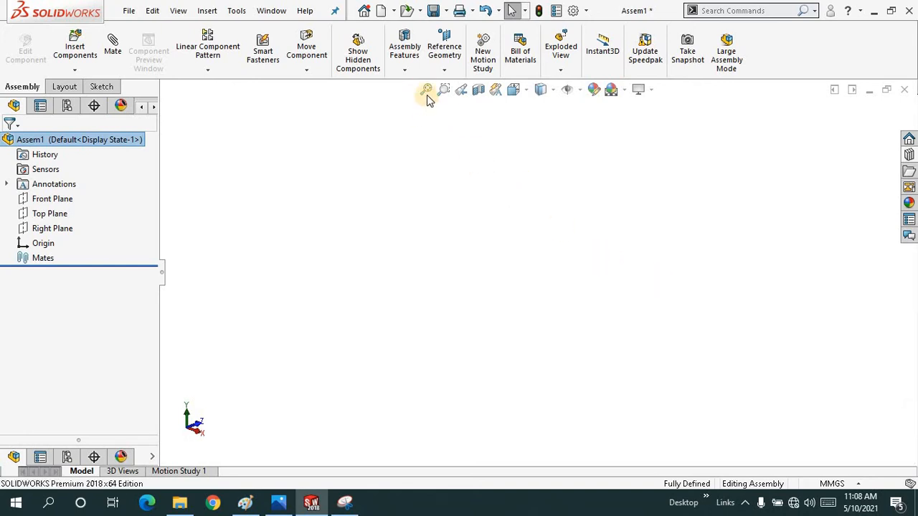
mouse_move(713, 253)
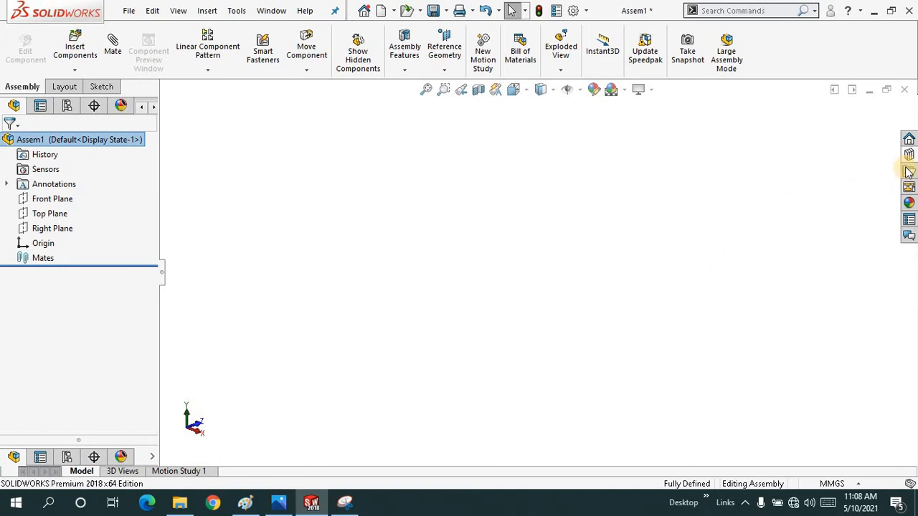
Step: Browse the Design Library to the ANSI Metric gears and pick the Helical Gear
click(909, 153)
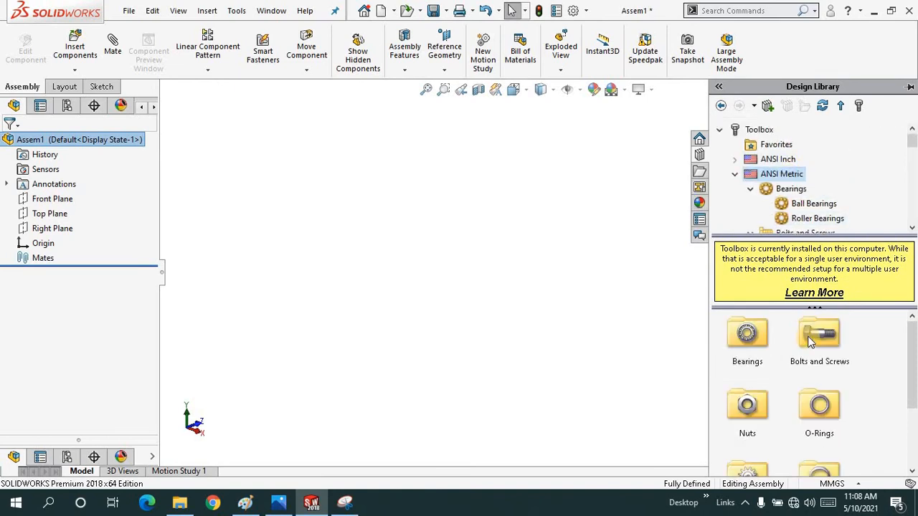
scroll(down, 3)
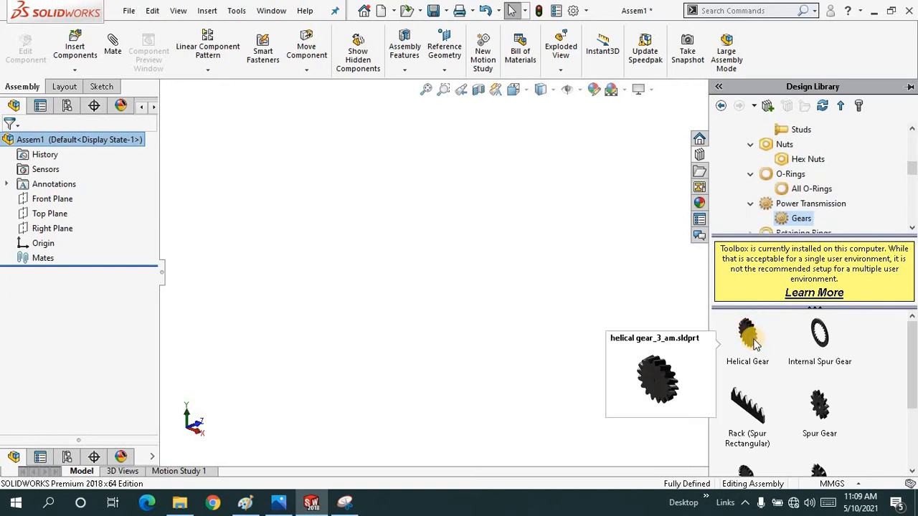
mouse_move(787, 357)
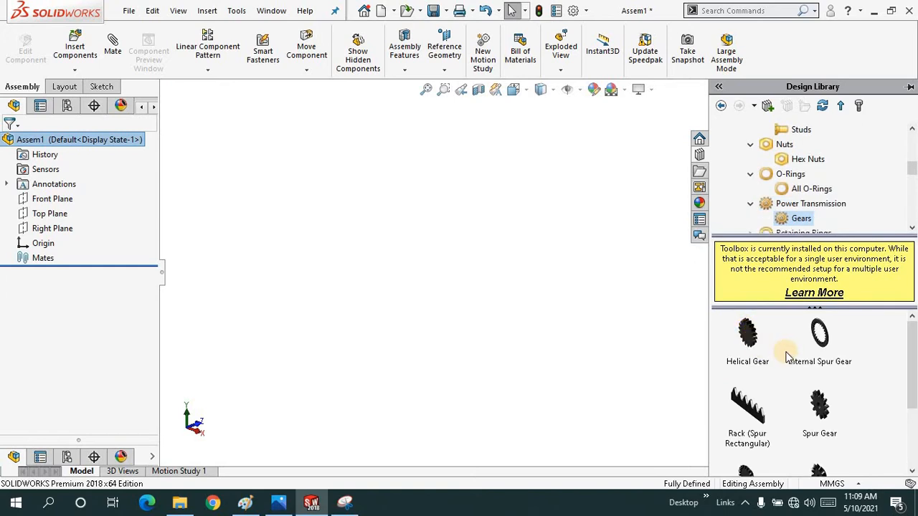
click(748, 333)
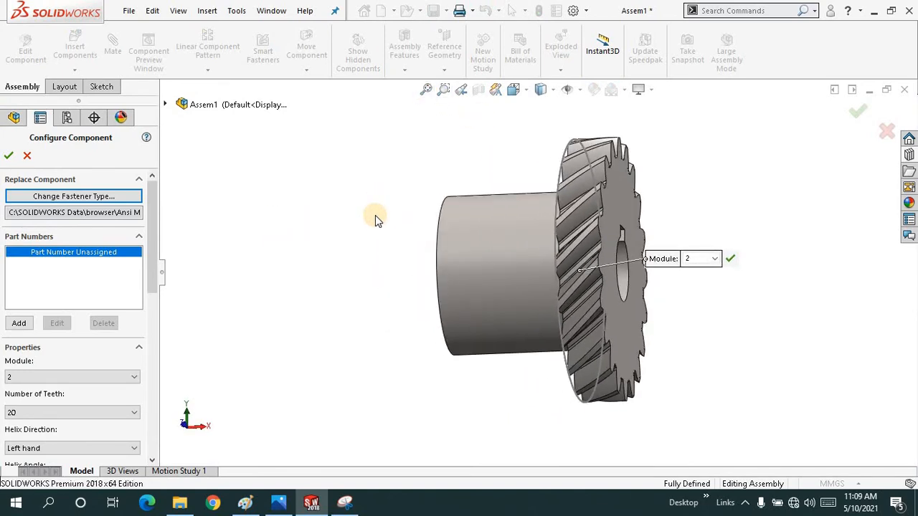
Step: Drag in the helical gear and give it a right-hand helix and 14.5 pressure angle
drag(377, 218, 320, 251)
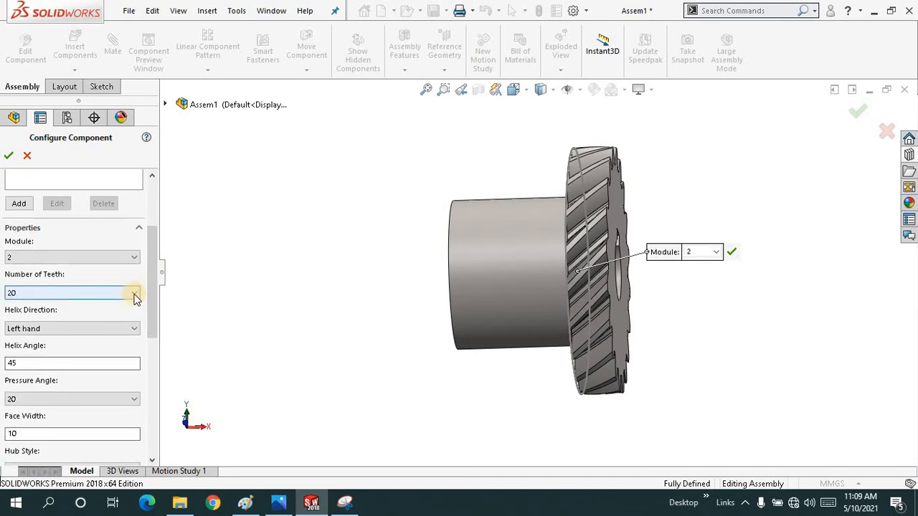
click(133, 293)
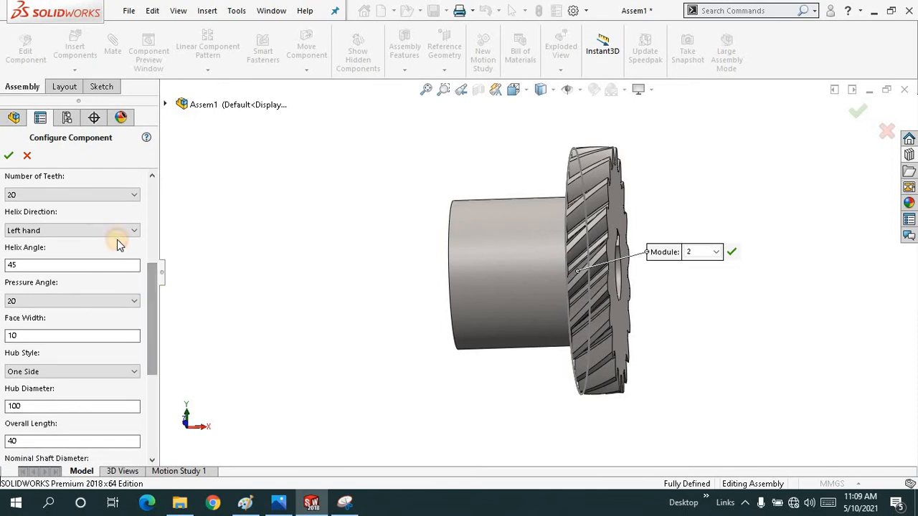
click(134, 231)
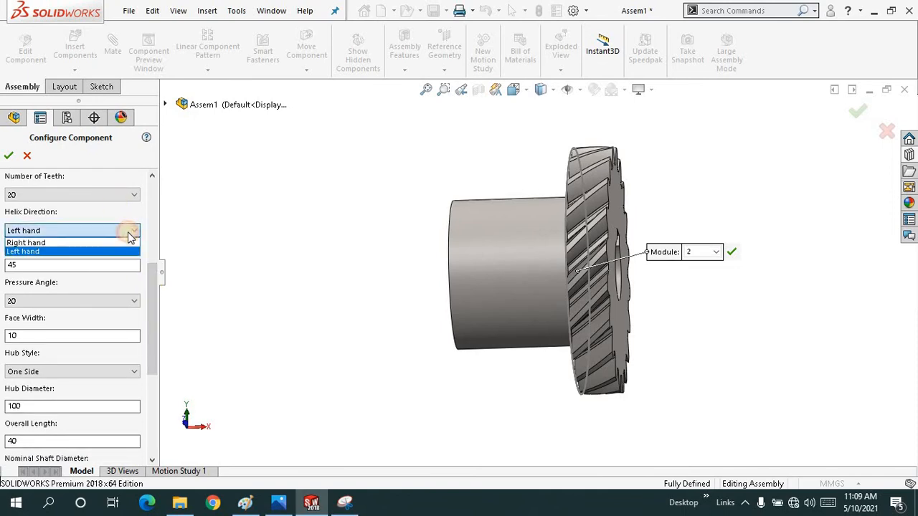
click(25, 242)
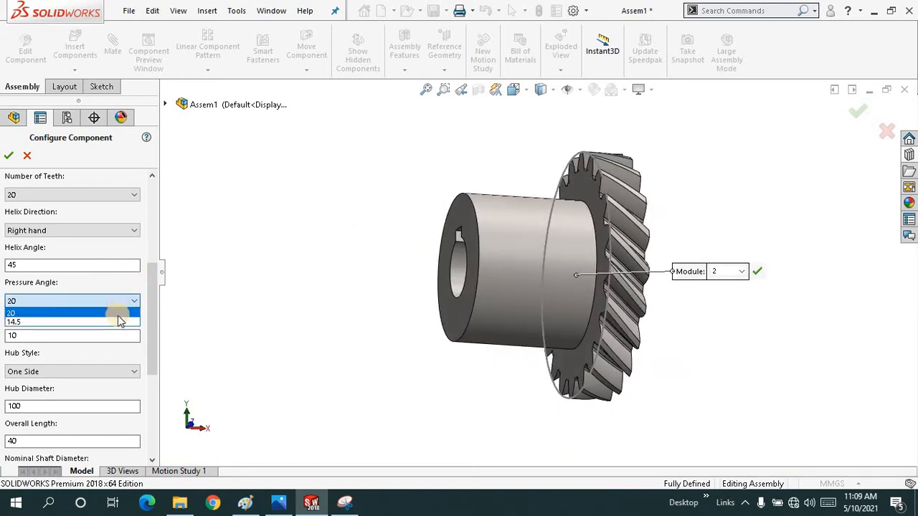
click(71, 321)
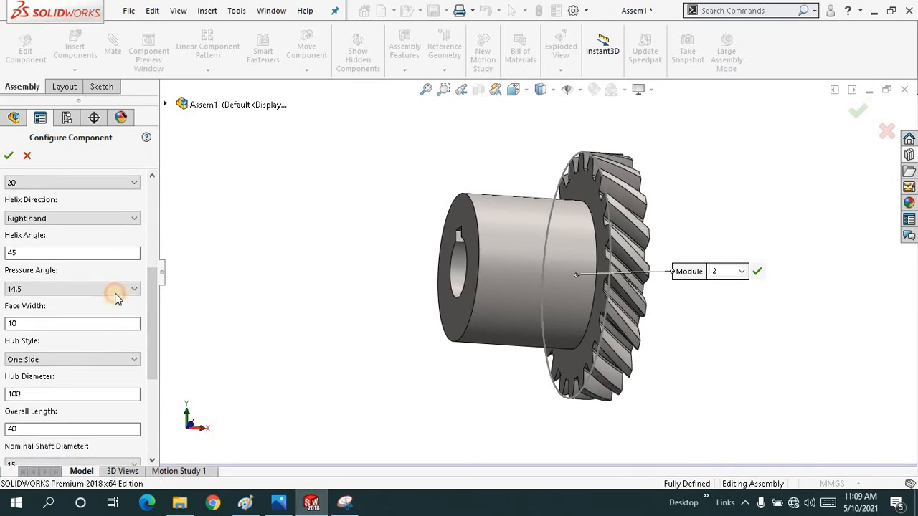
Step: Set the gear's pressure angle to 20 and keep a square keyway
click(71, 288)
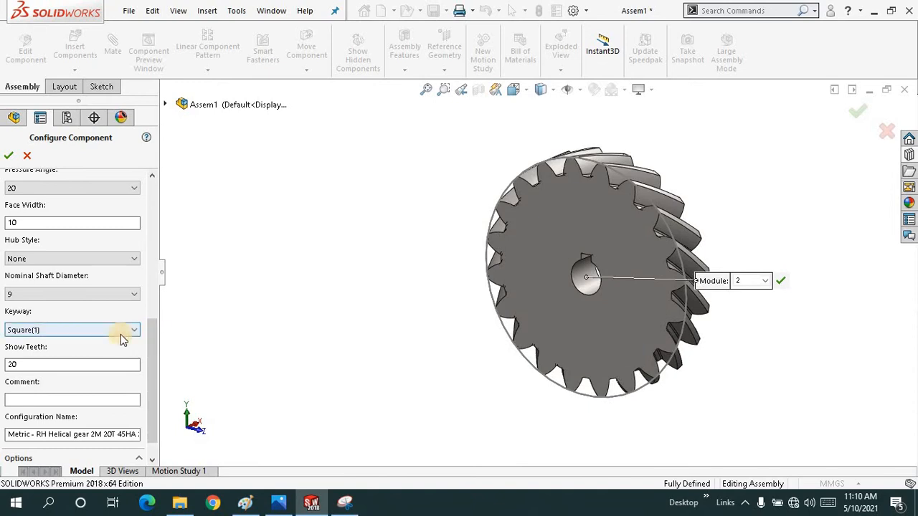
click(133, 330)
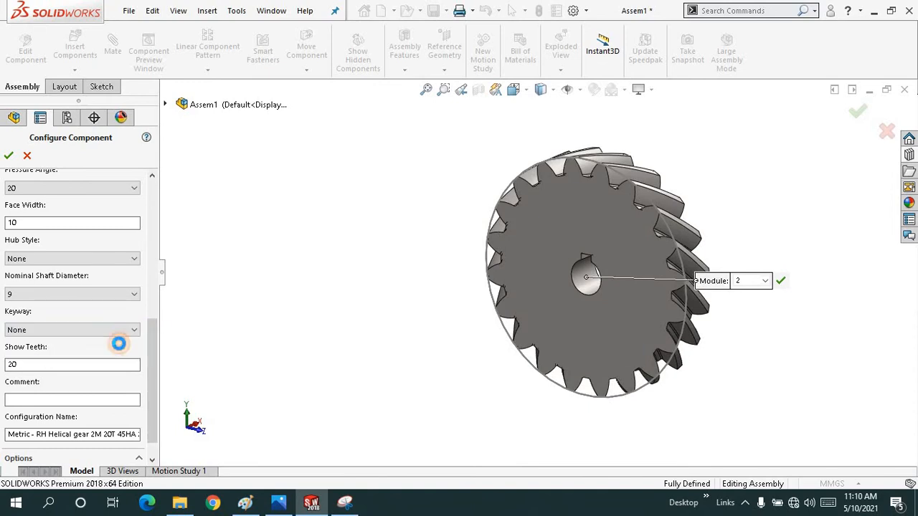
click(133, 330)
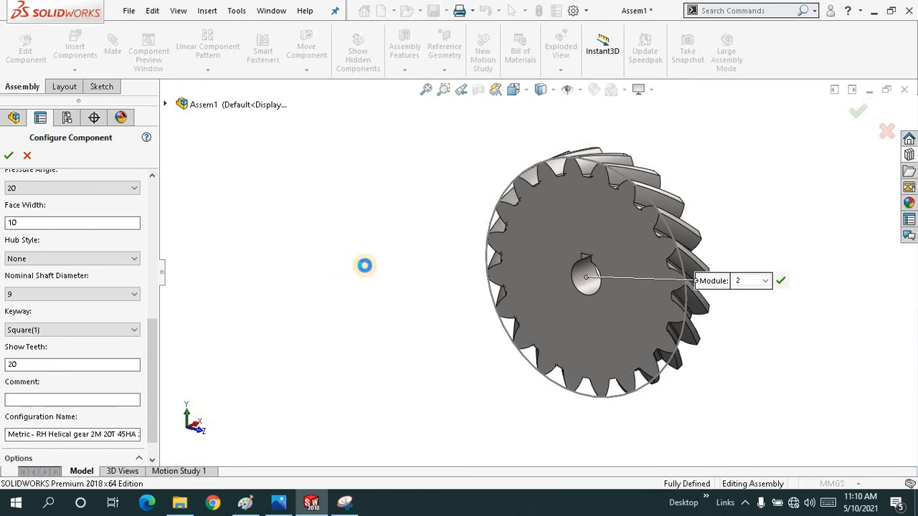
mouse_move(389, 257)
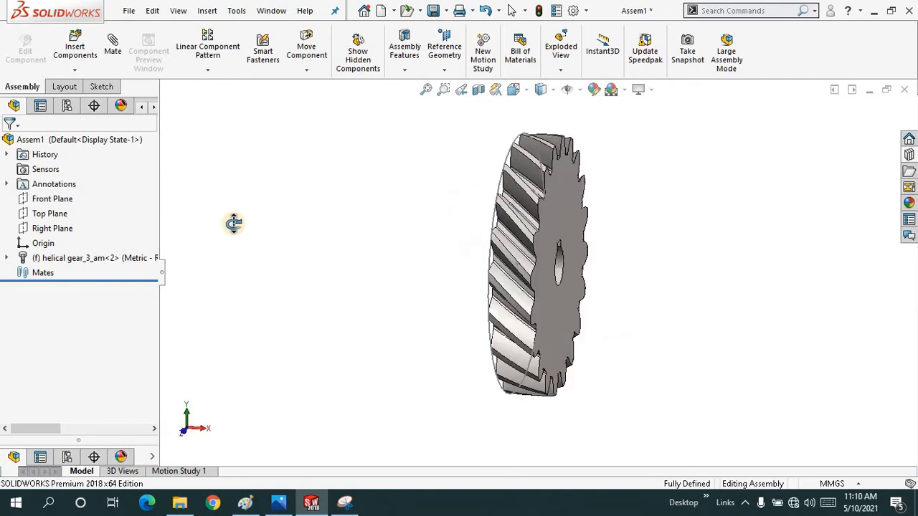
Step: Inspect the helical gear from another side, then delete it from the assembly tree
drag(233, 223, 380, 253)
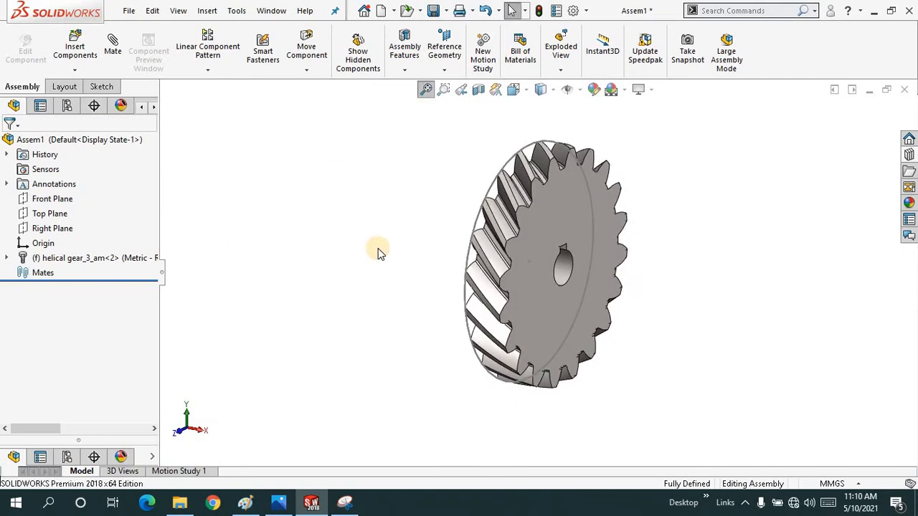
right_click(63, 258)
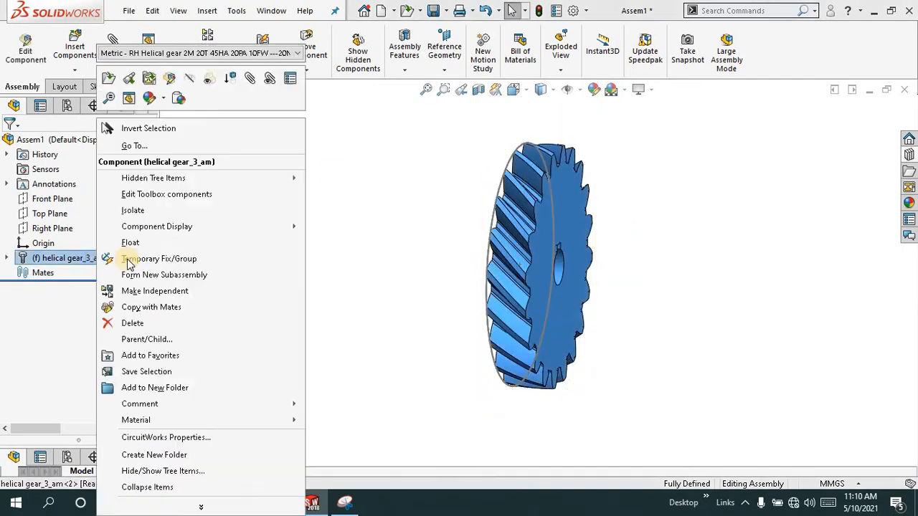
click(133, 322)
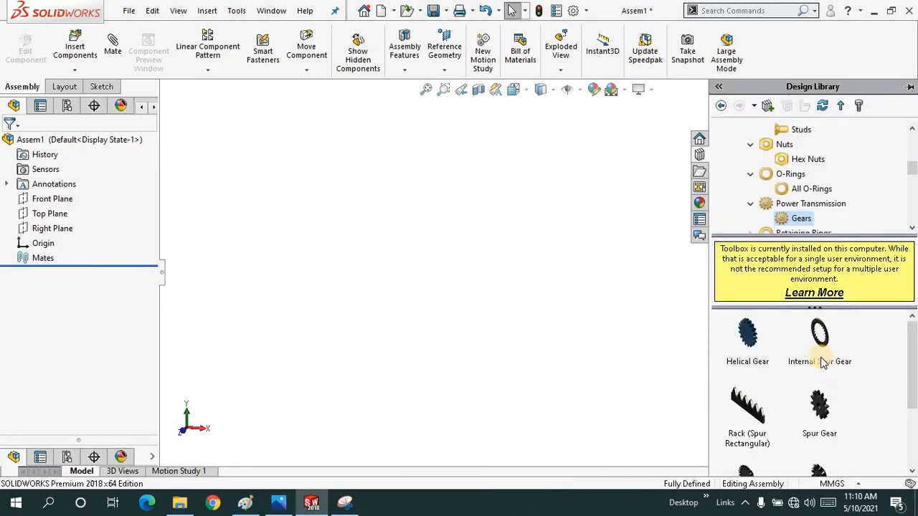
mouse_move(852, 430)
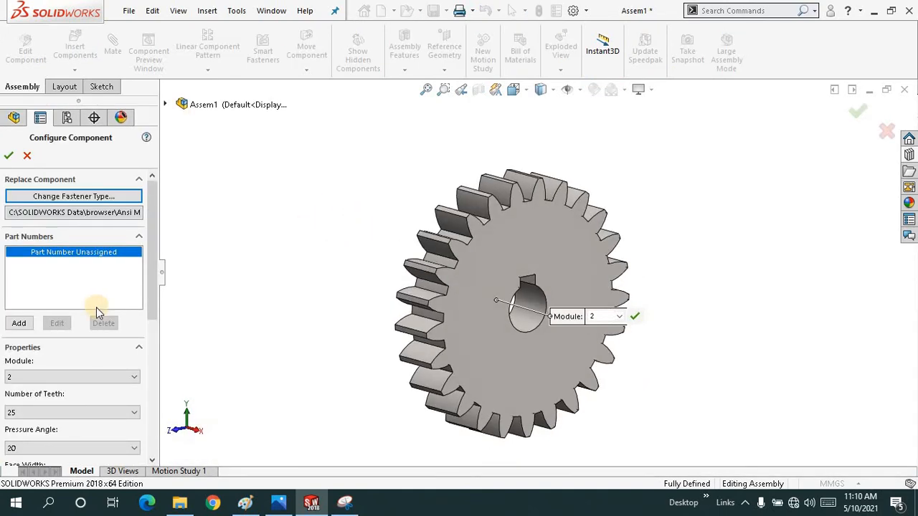
Step: Accept the spur gear at module 2, 25 teeth with 14 bore and square keyway
scroll(down, 3)
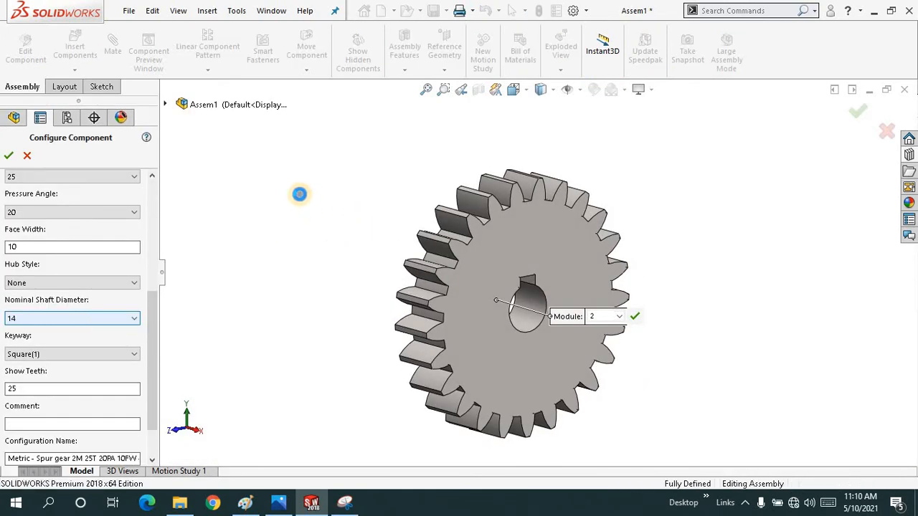
right_click(299, 194)
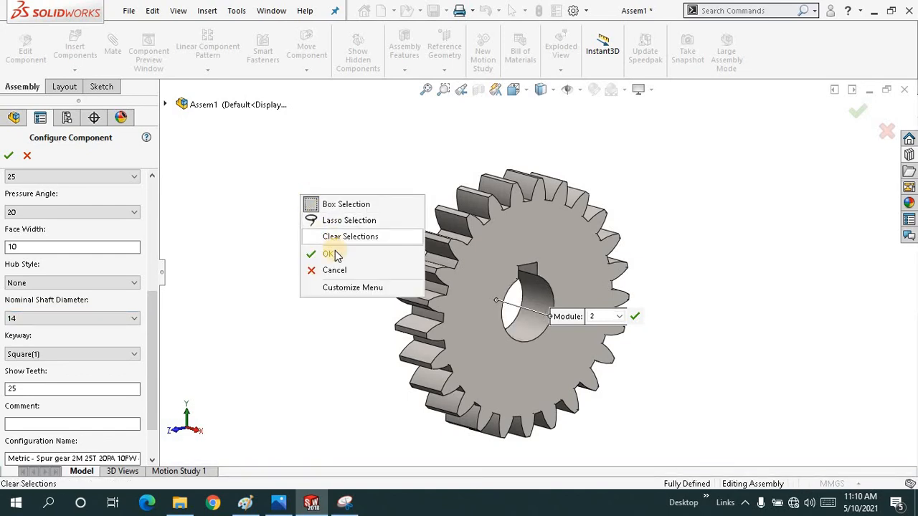
click(329, 253)
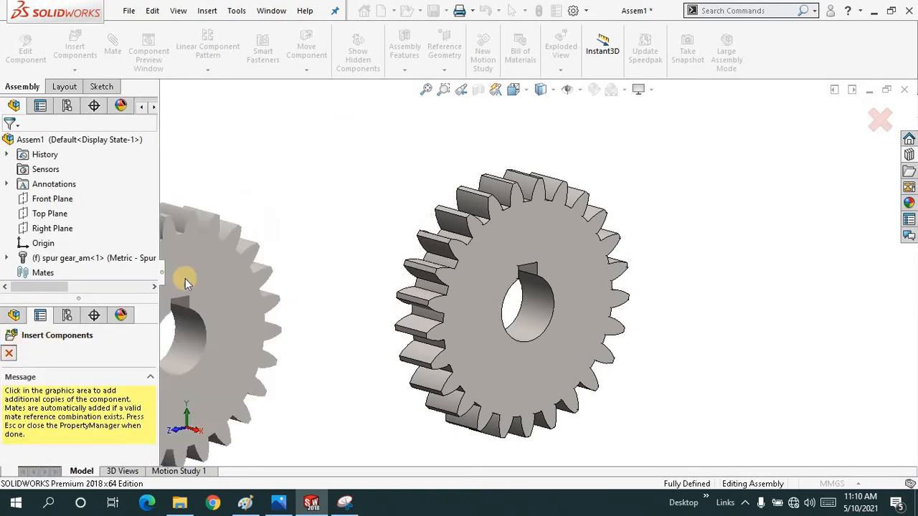
Step: End further gear placement, inspect the spur gear from several sides, then delete it
click(8, 353)
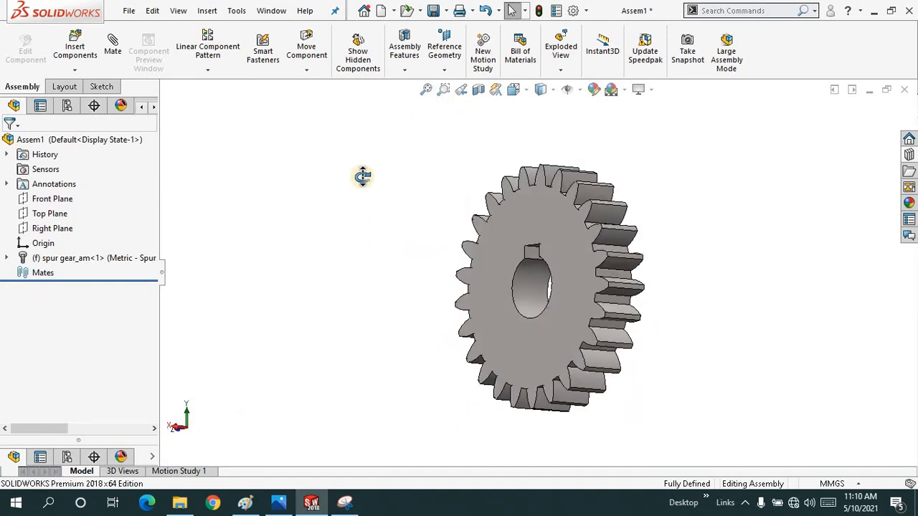
drag(362, 177, 314, 226)
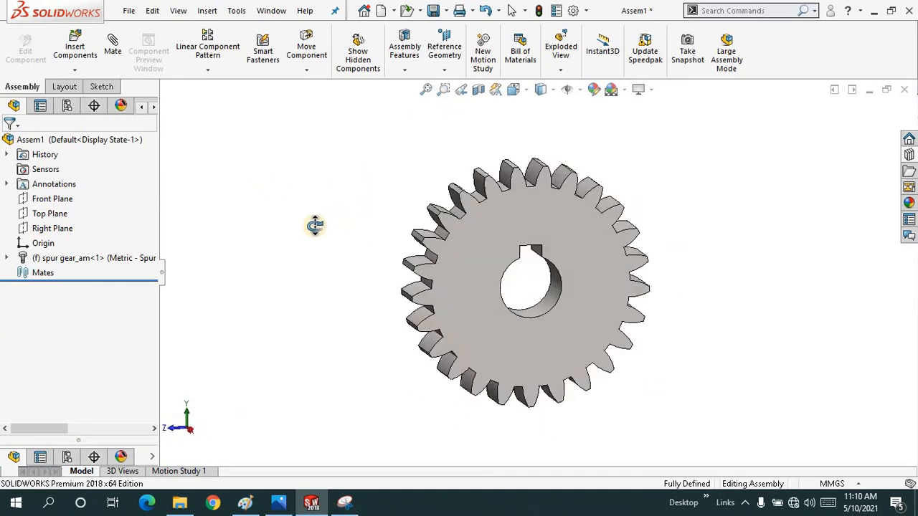
drag(314, 226, 416, 140)
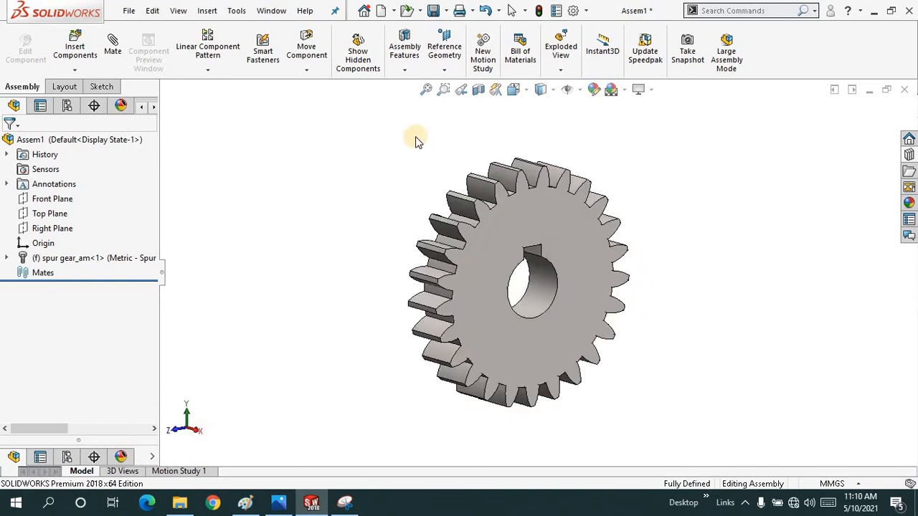
drag(416, 136, 310, 224)
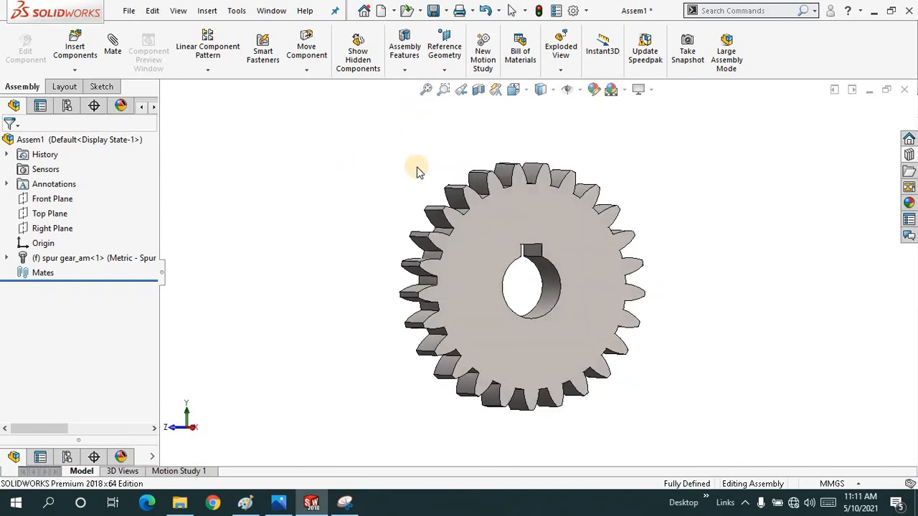
click(84, 258)
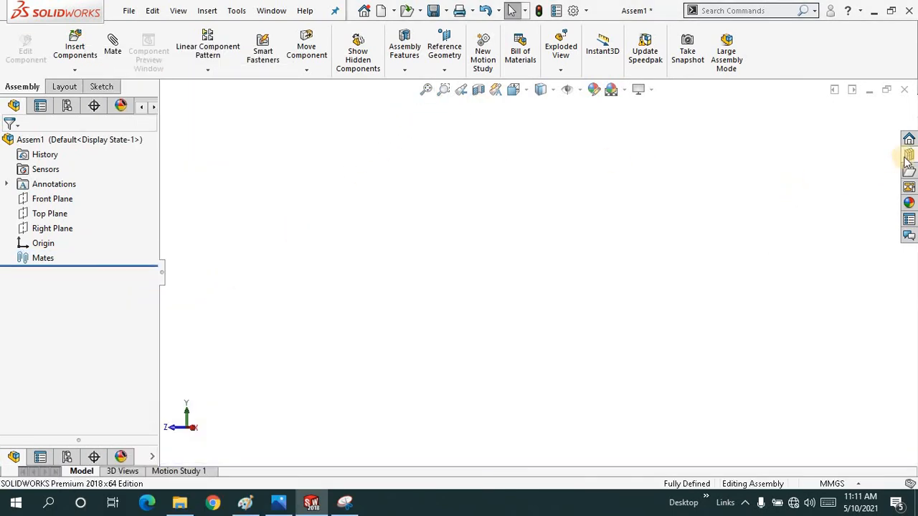
Step: Browse the Design Library to ANSI Metric washers and start a Plain Washer at M1.6
click(909, 153)
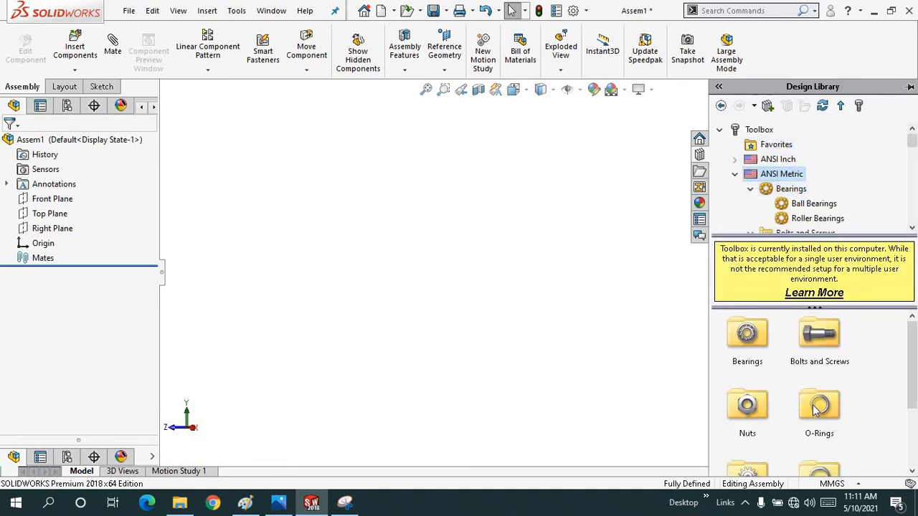
scroll(down, 3)
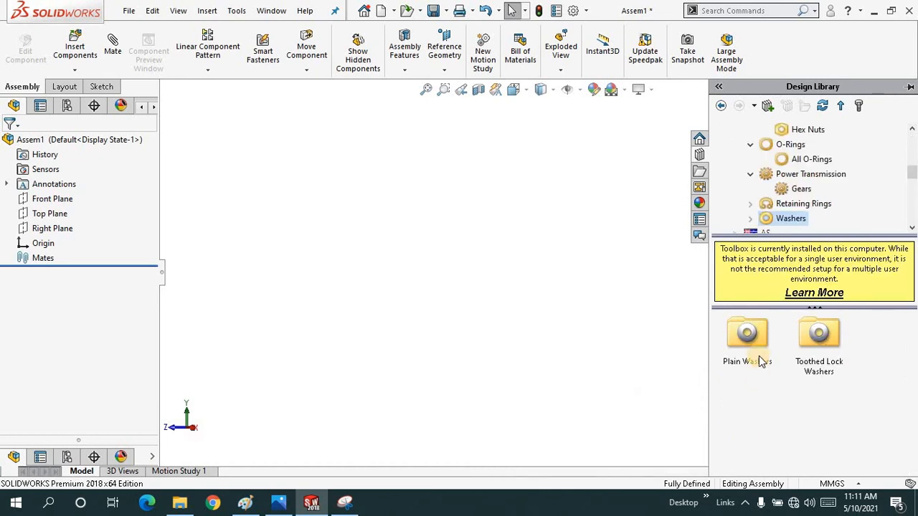
double_click(748, 333)
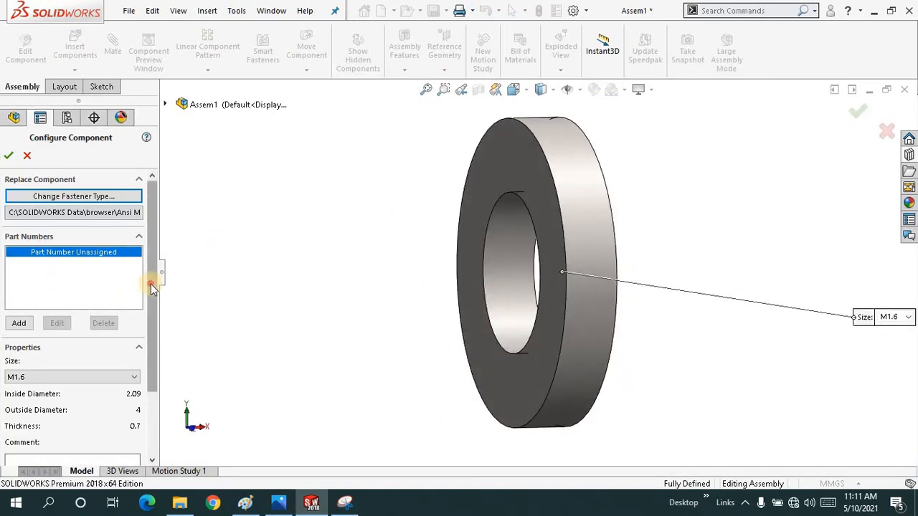
Step: Change the washer size from M1.6 to M2 and accept it into the assembly
click(134, 317)
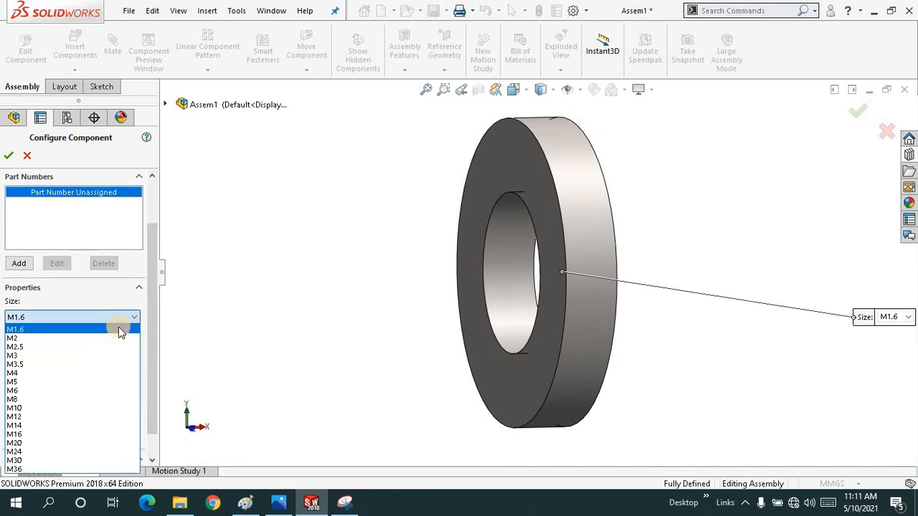
mouse_move(103, 346)
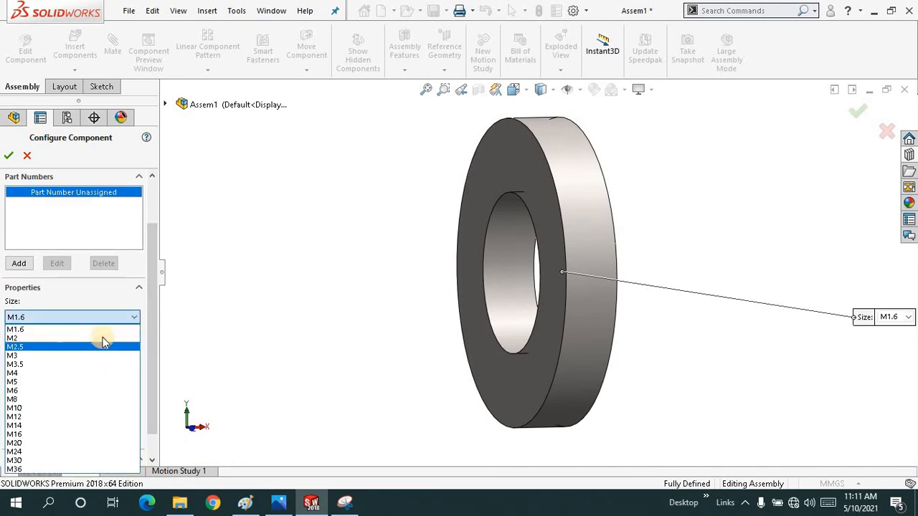
click(11, 338)
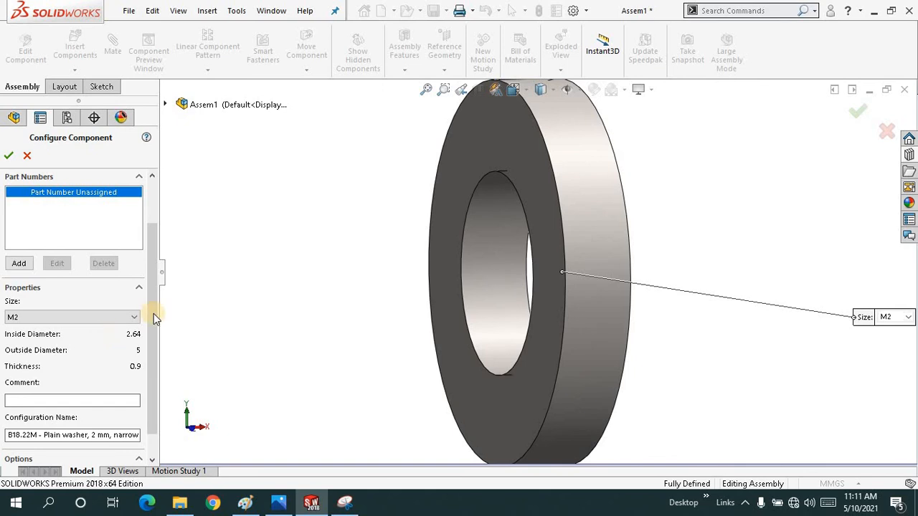
scroll(down, 3)
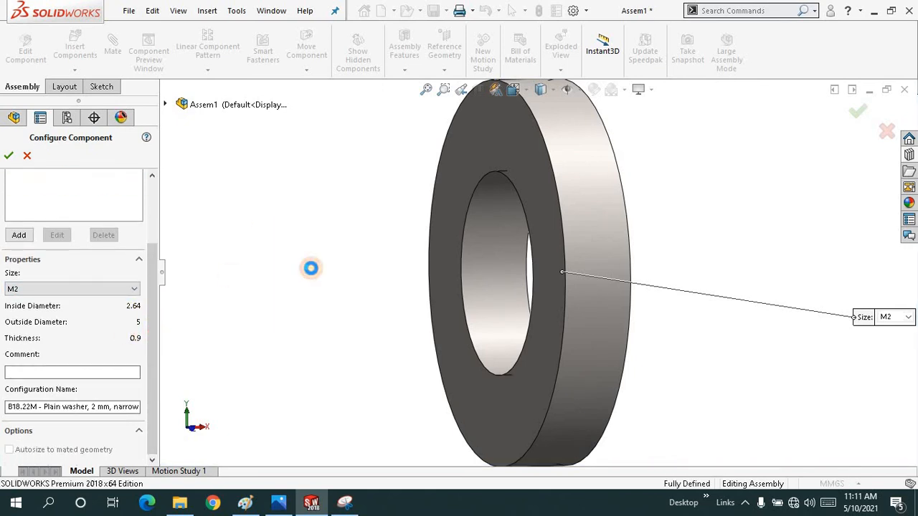
click(8, 156)
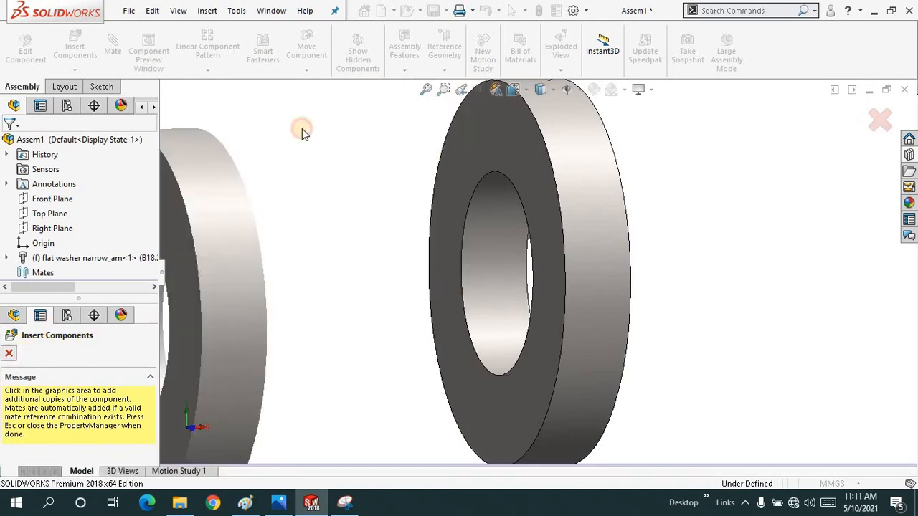
Step: Stop placing washer copies, fit the single M2 washer to view and toggle the Design Library
click(9, 353)
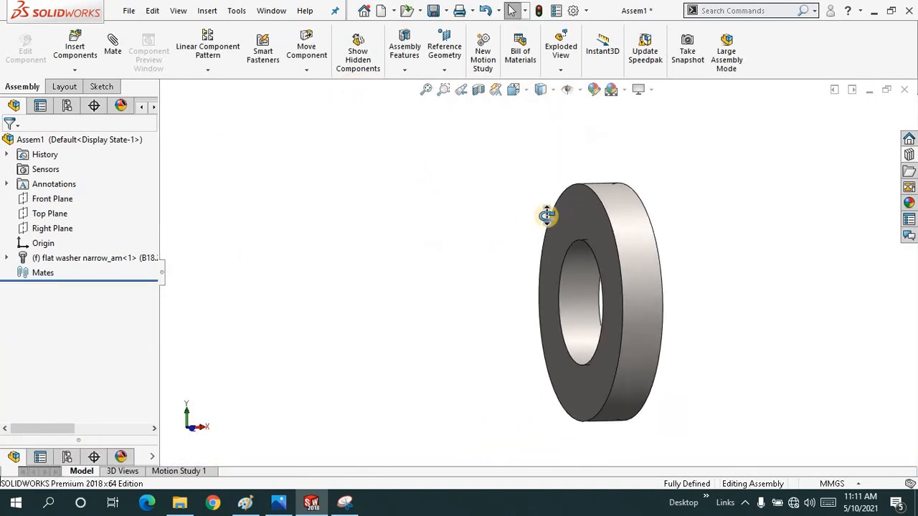
drag(547, 216, 403, 162)
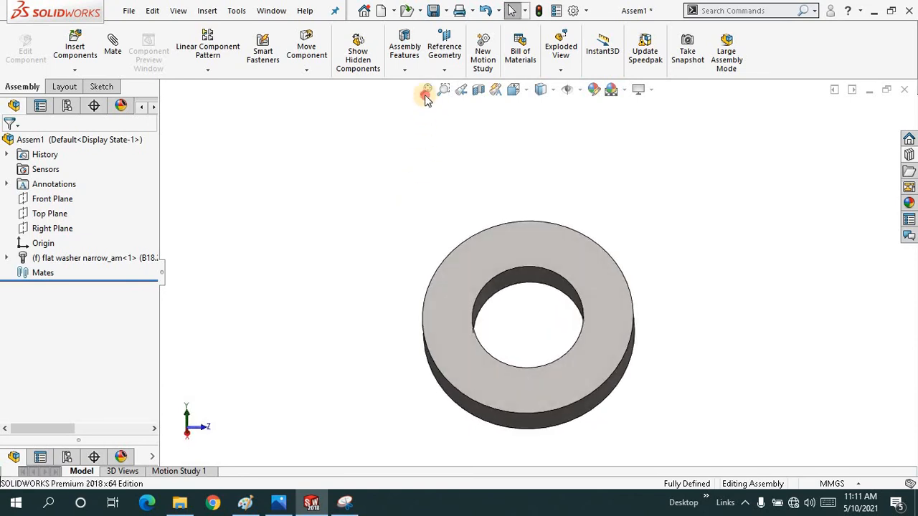
click(426, 89)
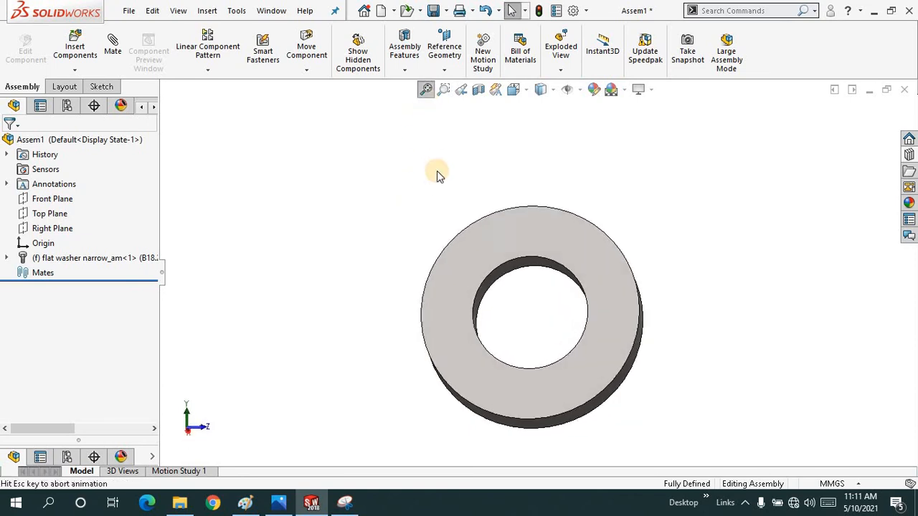
click(427, 89)
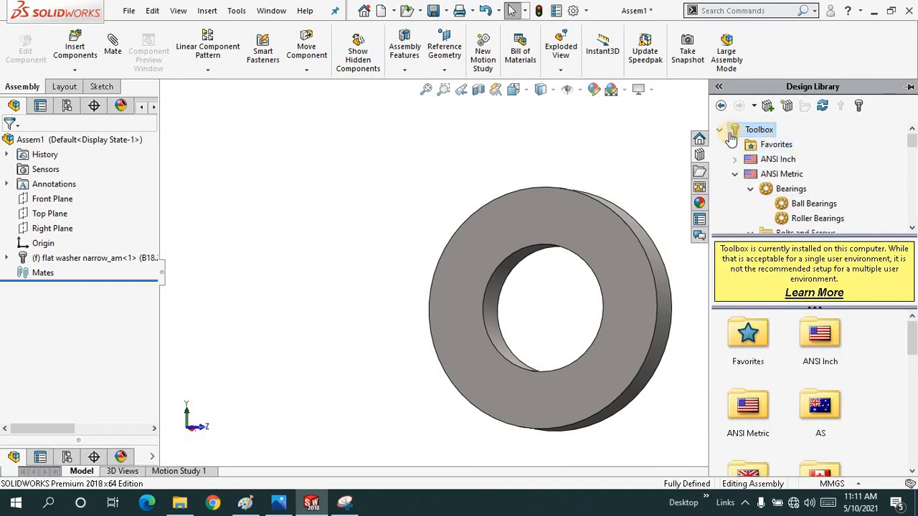
click(720, 129)
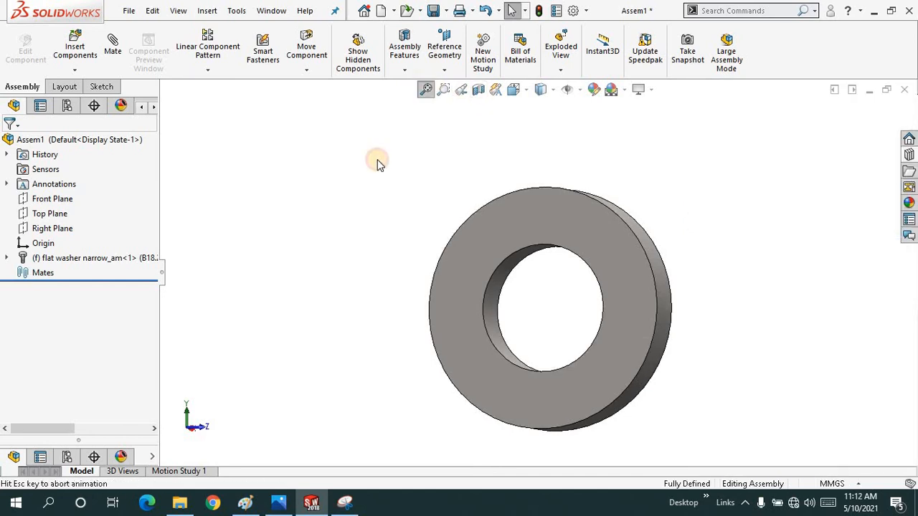
Step: Delete the M2 plain washer and fit the now-empty assembly to the view
click(79, 258)
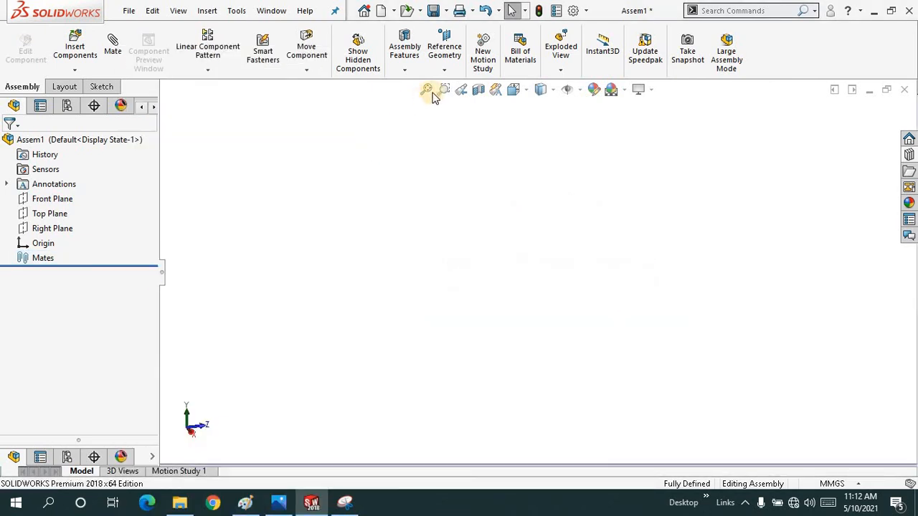
mouse_move(459, 241)
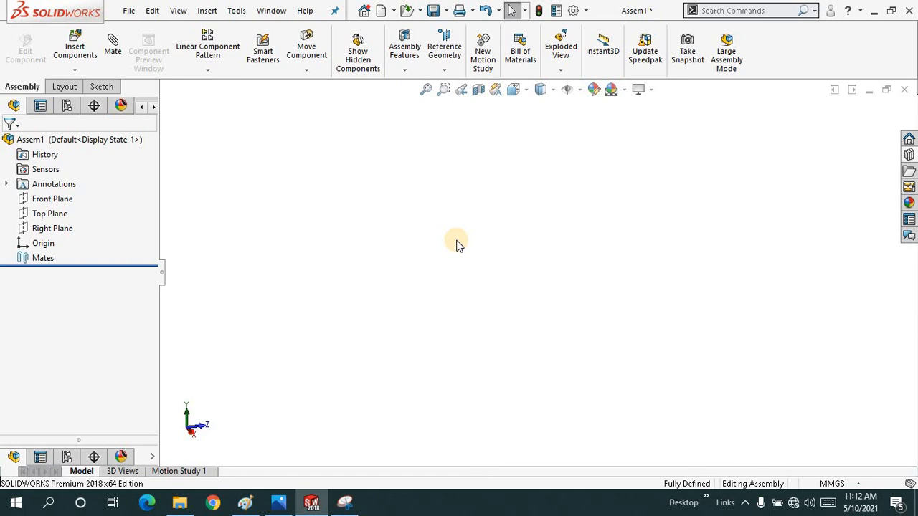
mouse_move(480, 209)
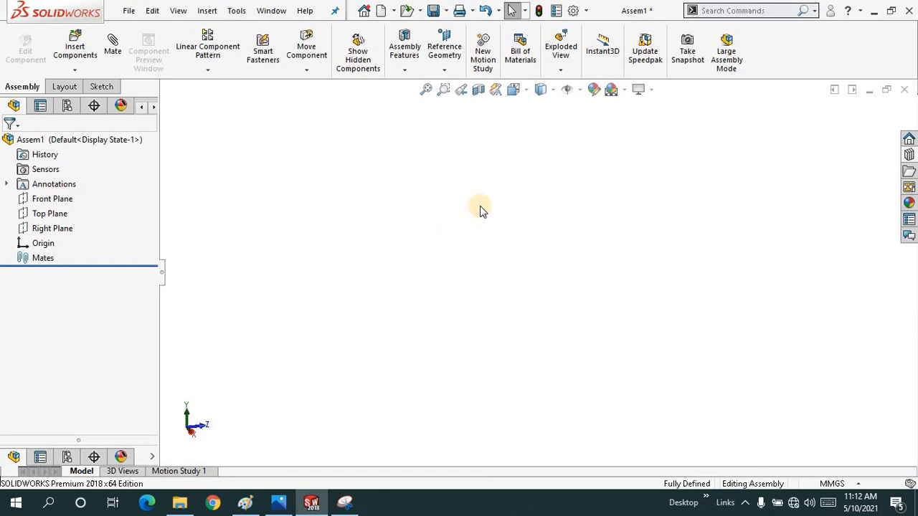
mouse_move(487, 202)
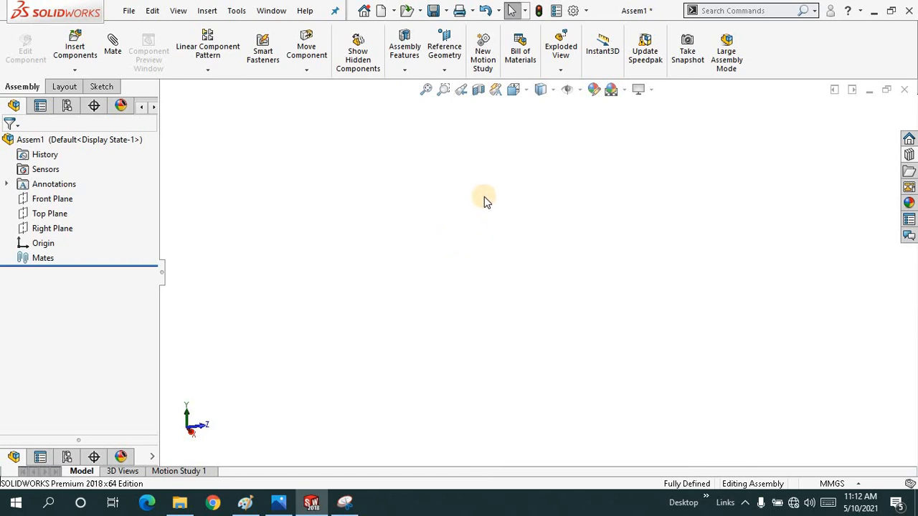
mouse_move(491, 201)
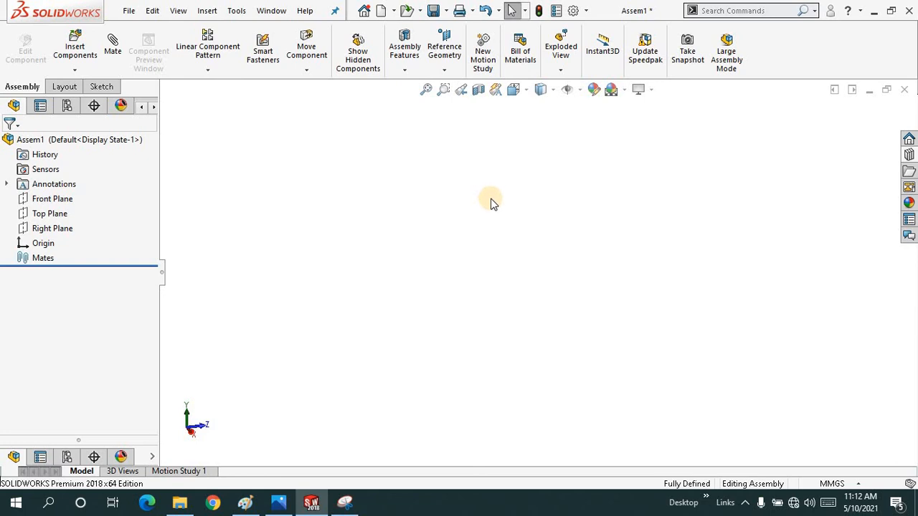
click(426, 88)
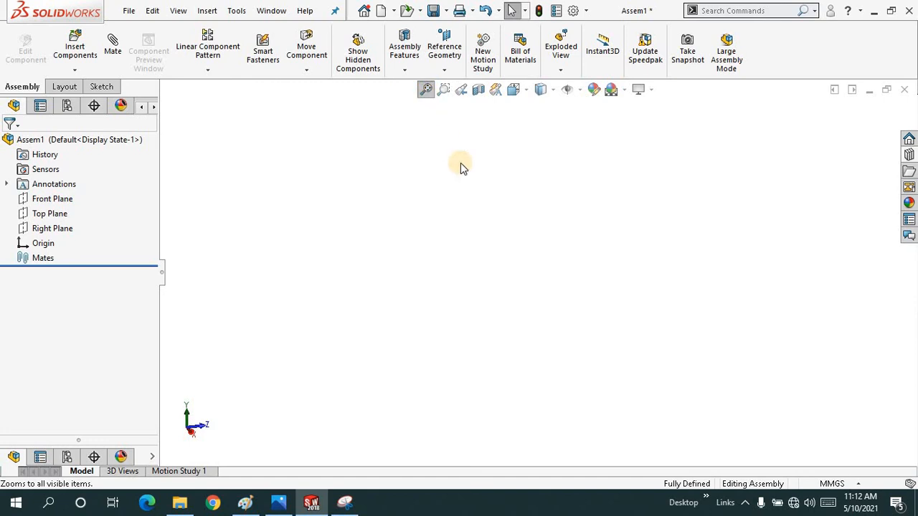
mouse_move(558, 178)
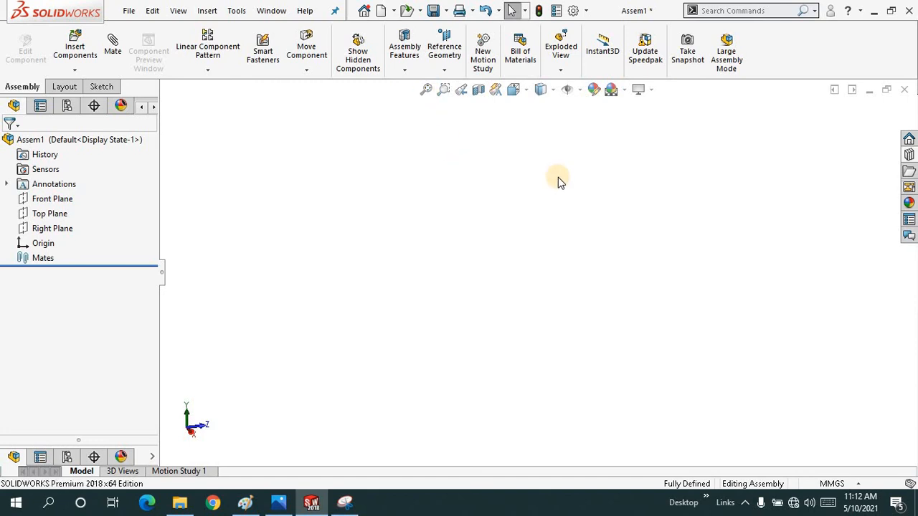